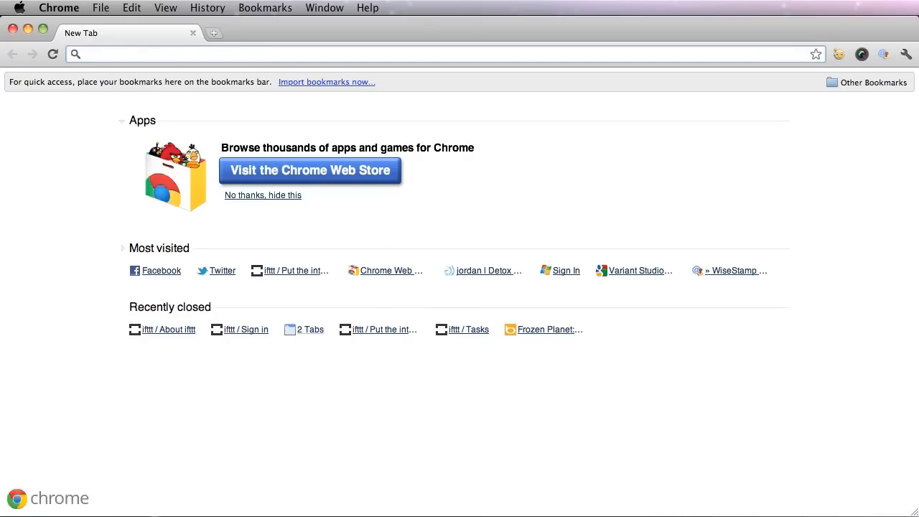
Enter ifttt.com in the Chrome address bar to load the ifttt homepage
{"action": "type", "text": "ifttt.com"}
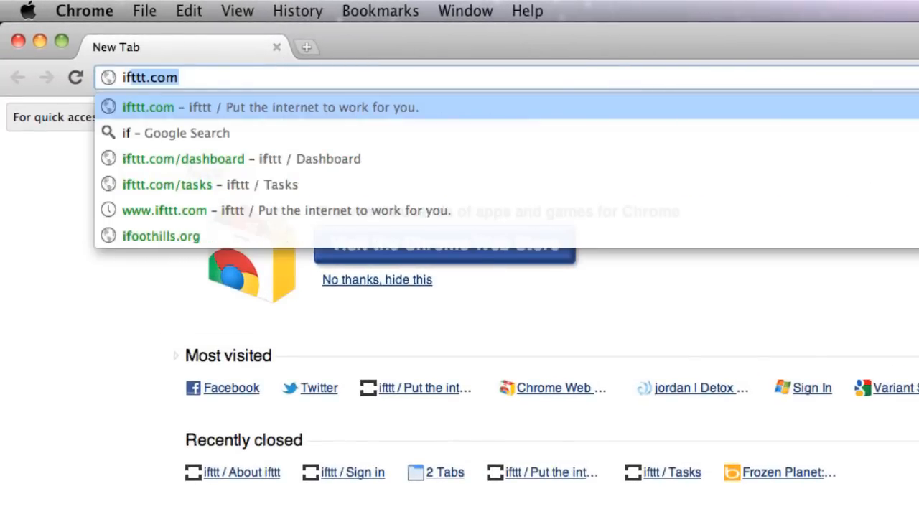
{"action": "type", "text": "ifttt."}
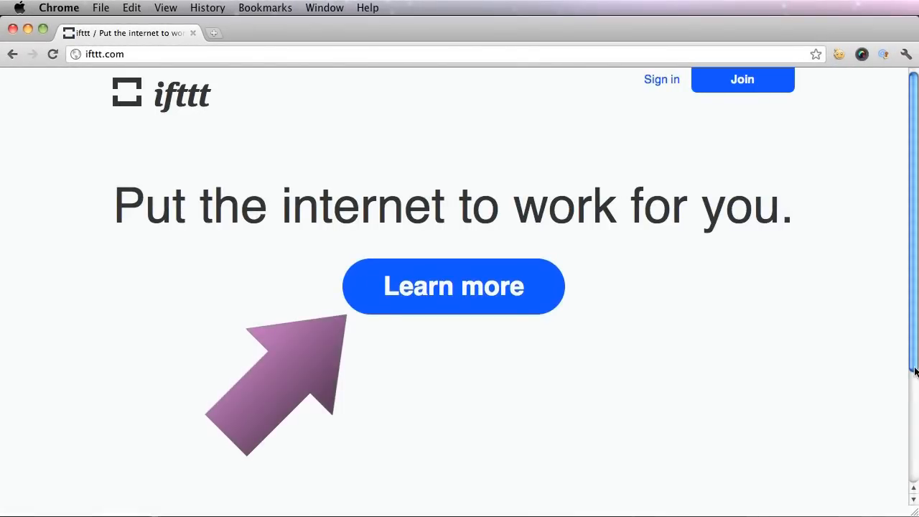
Open Learn more and read the Tasks, Triggers and Actions sections down to Channels
{"action": "left_click", "coordinate": [453, 285]}
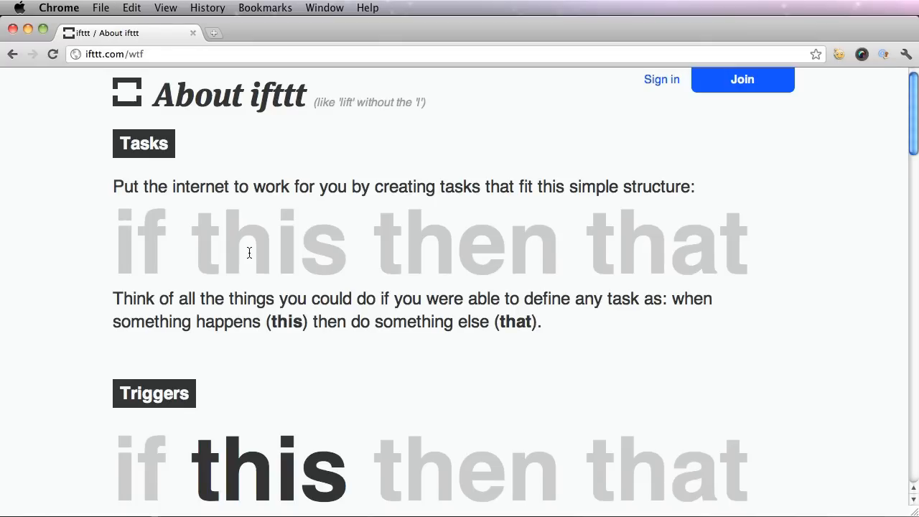
{"action": "scroll", "scroll_direction": "down", "scroll_amount": 3}
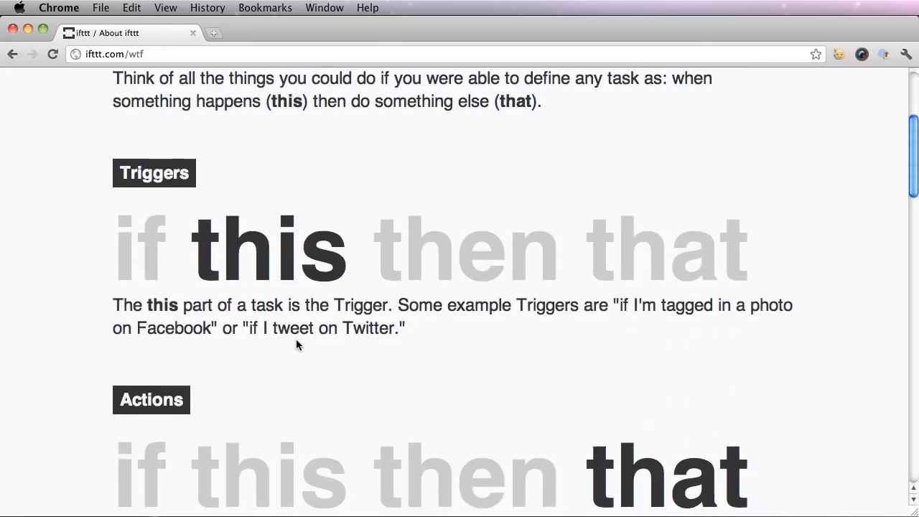
{"action": "scroll", "scroll_direction": "up", "scroll_amount": 3}
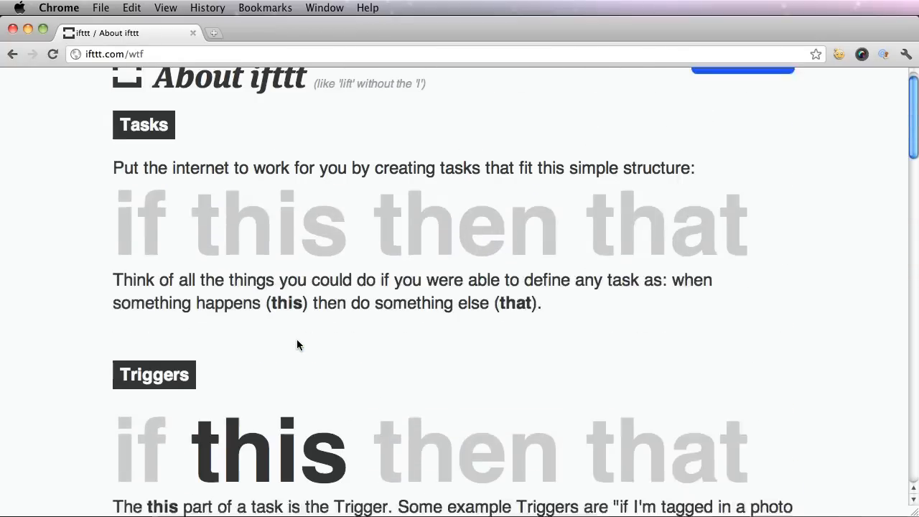
{"action": "scroll", "scroll_direction": "down", "scroll_amount": 3}
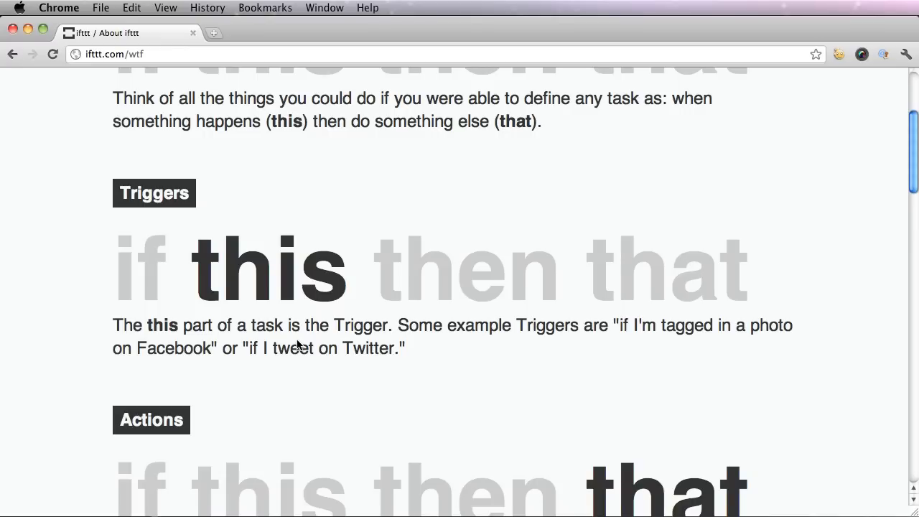
{"action": "scroll", "scroll_direction": "down", "scroll_amount": 3}
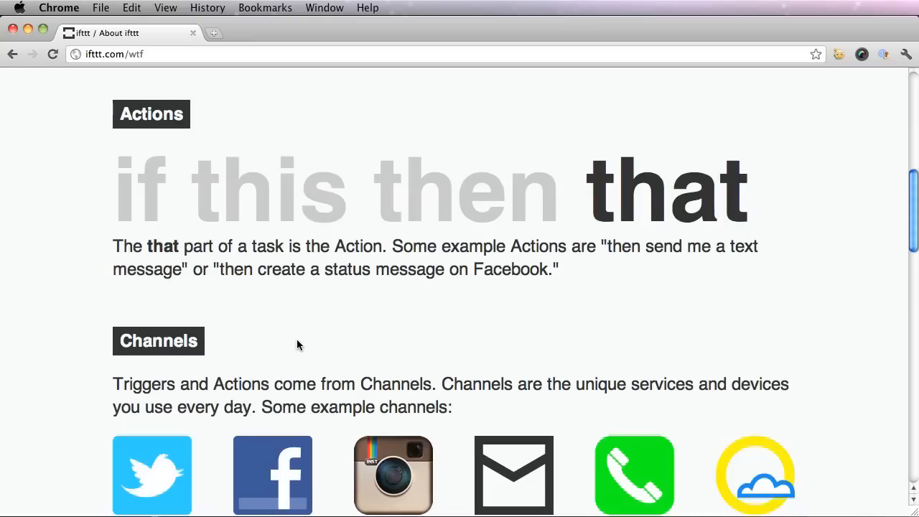
Scroll past Channels to the 'All together now' Instagram-to-Dropbox example
{"action": "scroll", "scroll_direction": "down", "scroll_amount": 3}
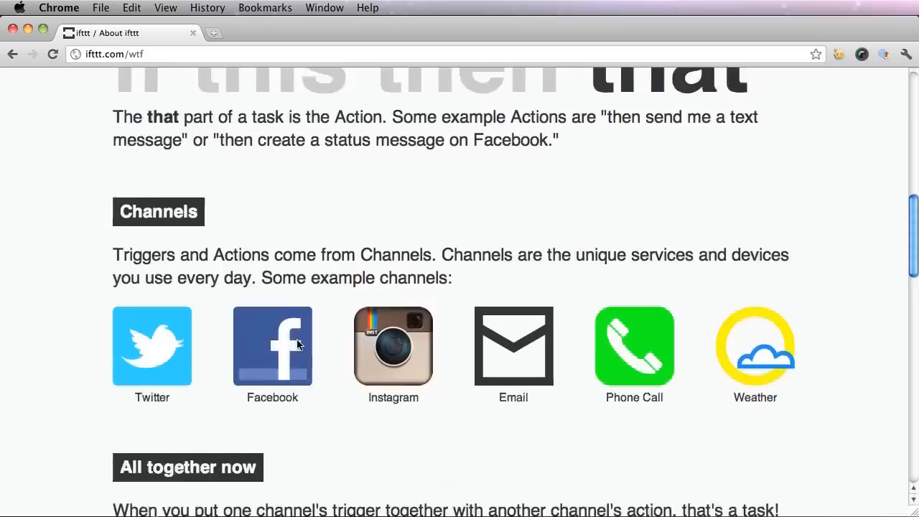
{"action": "scroll", "scroll_direction": "down", "scroll_amount": 3}
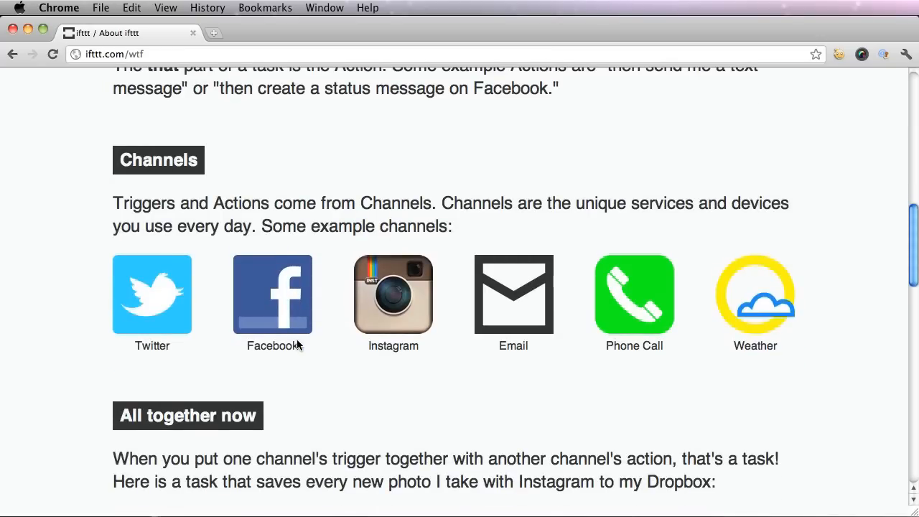
{"action": "mouse_move", "coordinate": [695, 385]}
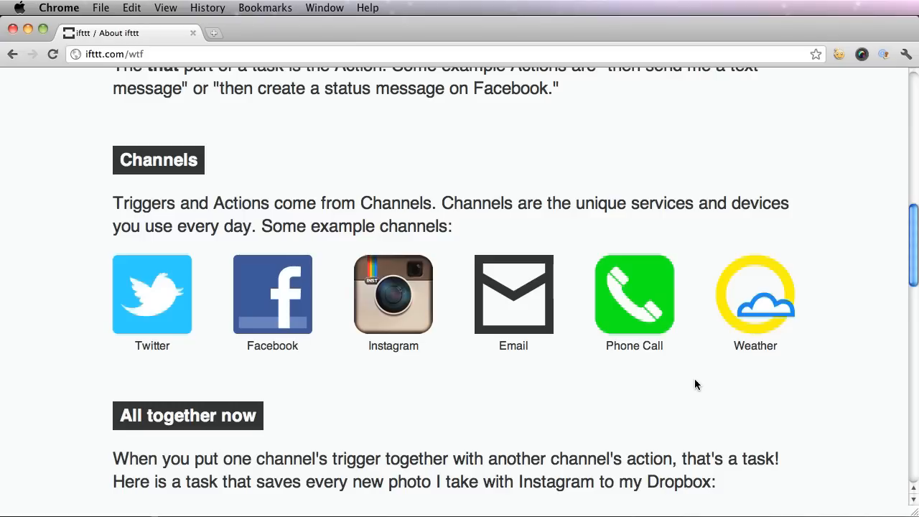
{"action": "mouse_move", "coordinate": [551, 306]}
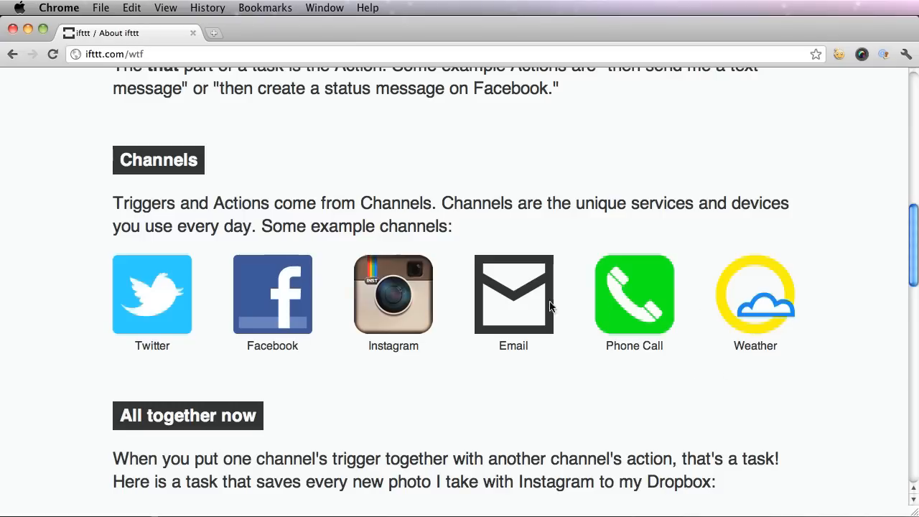
{"action": "mouse_move", "coordinate": [69, 297]}
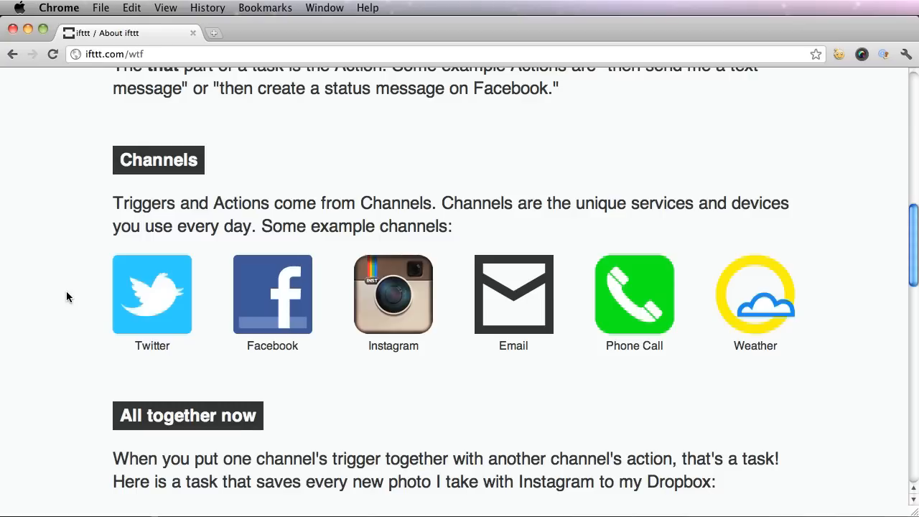
{"action": "scroll", "scroll_direction": "down", "scroll_amount": 3}
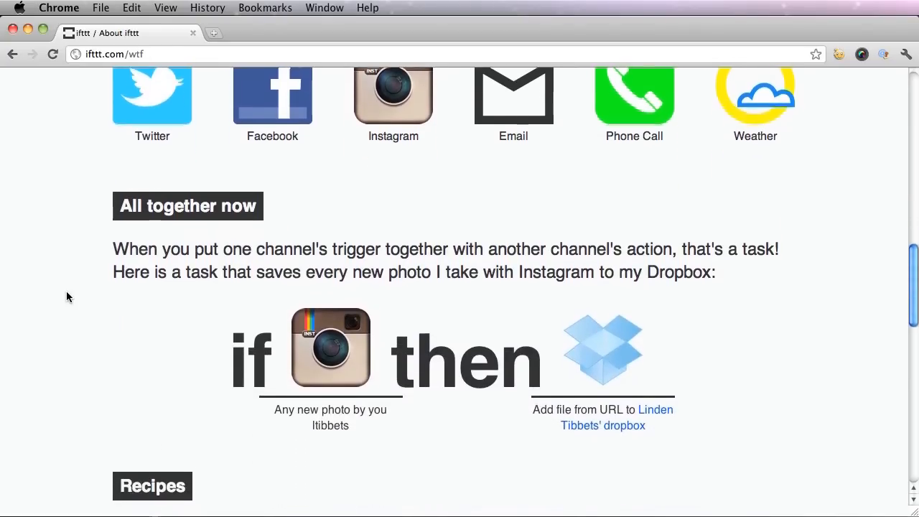
{"action": "scroll", "scroll_direction": "down", "scroll_amount": 3}
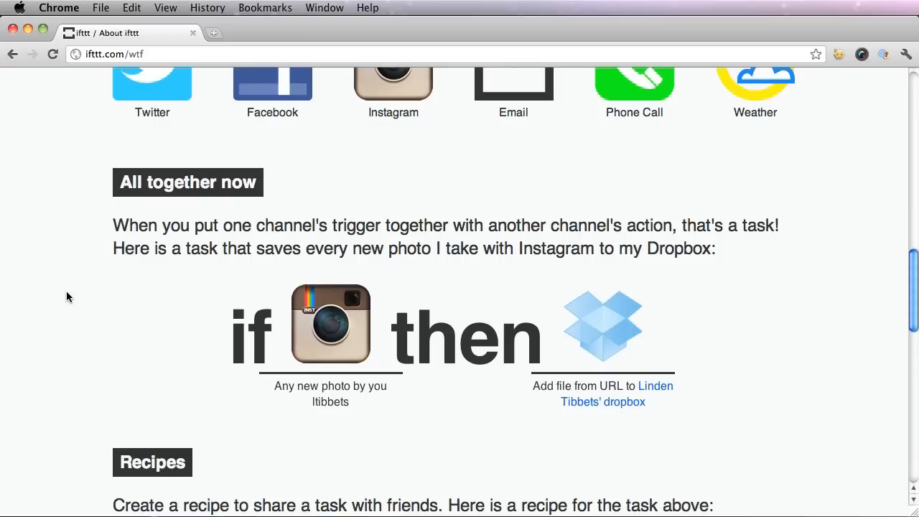
{"action": "mouse_move", "coordinate": [248, 392]}
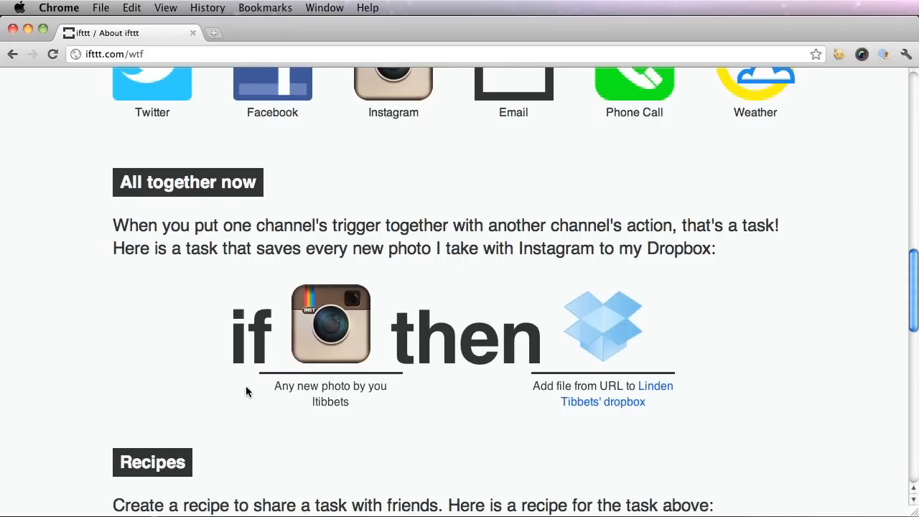
{"action": "mouse_move", "coordinate": [368, 286]}
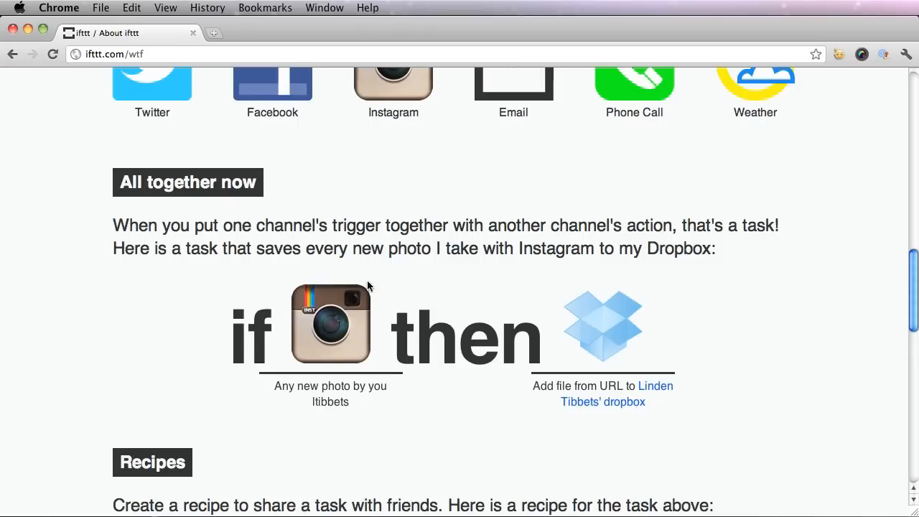
{"action": "mouse_move", "coordinate": [474, 282]}
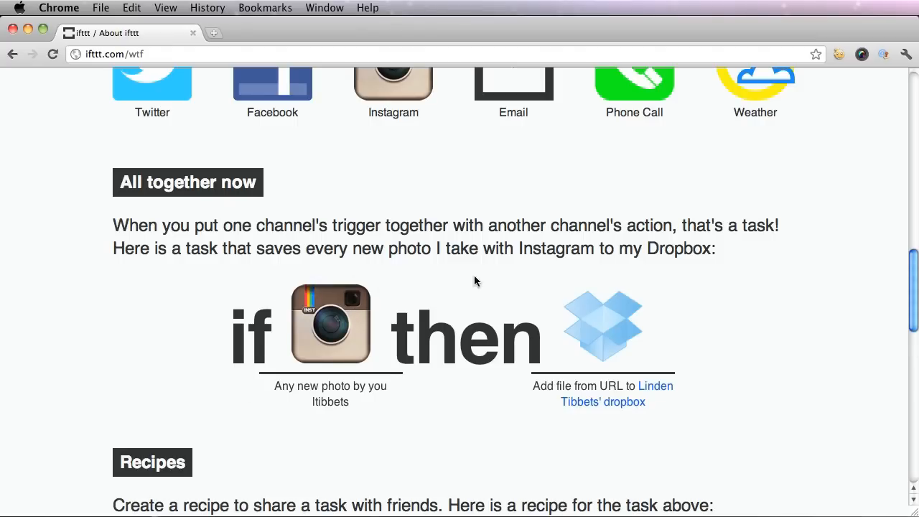
{"action": "mouse_move", "coordinate": [705, 359]}
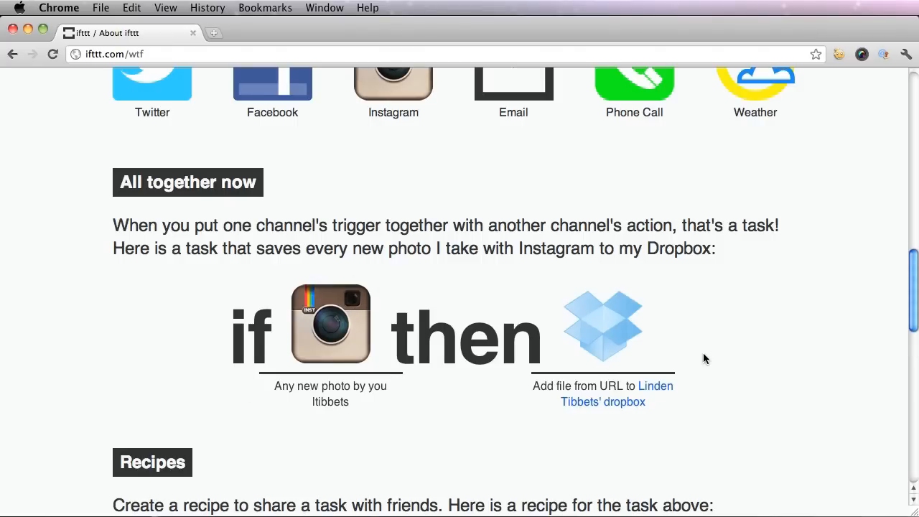
Read through Recipes, On/Off and the 15-minute polling period to the Join button
{"action": "scroll", "scroll_direction": "down", "scroll_amount": 3}
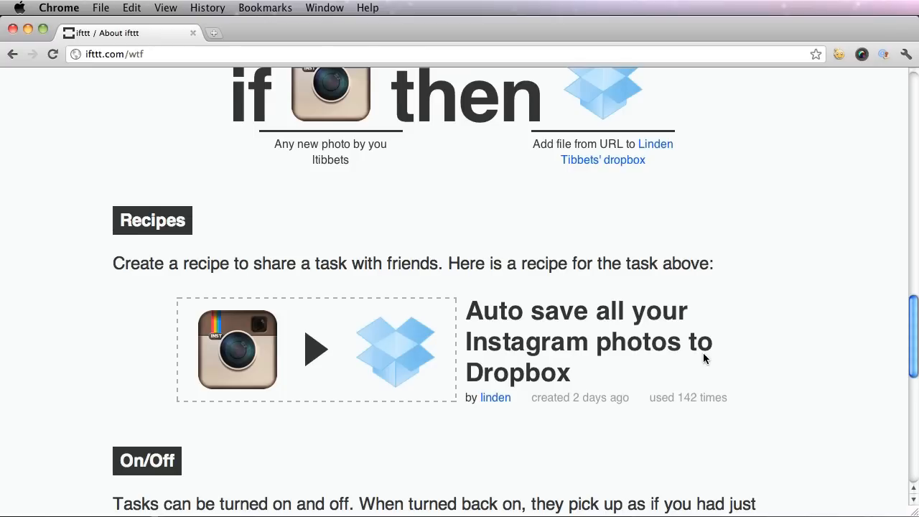
{"action": "scroll", "scroll_direction": "down", "scroll_amount": 3}
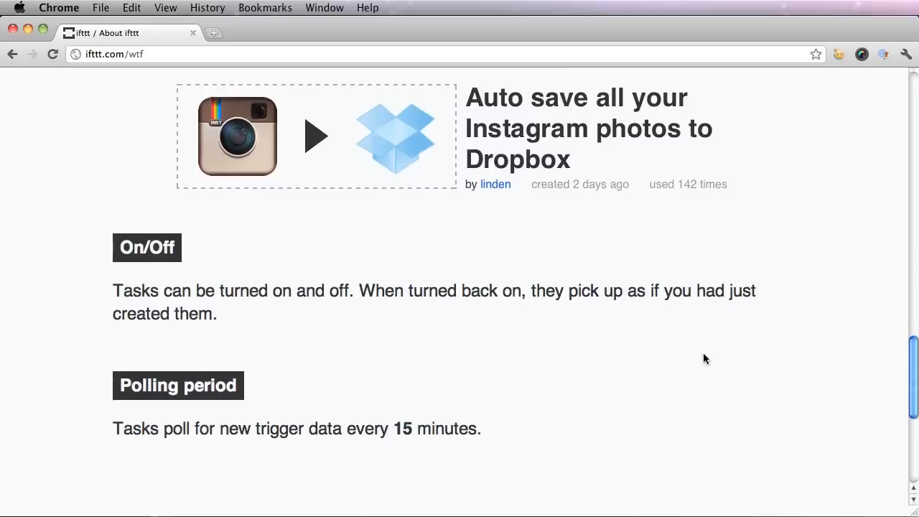
{"action": "scroll", "scroll_direction": "down", "scroll_amount": 3}
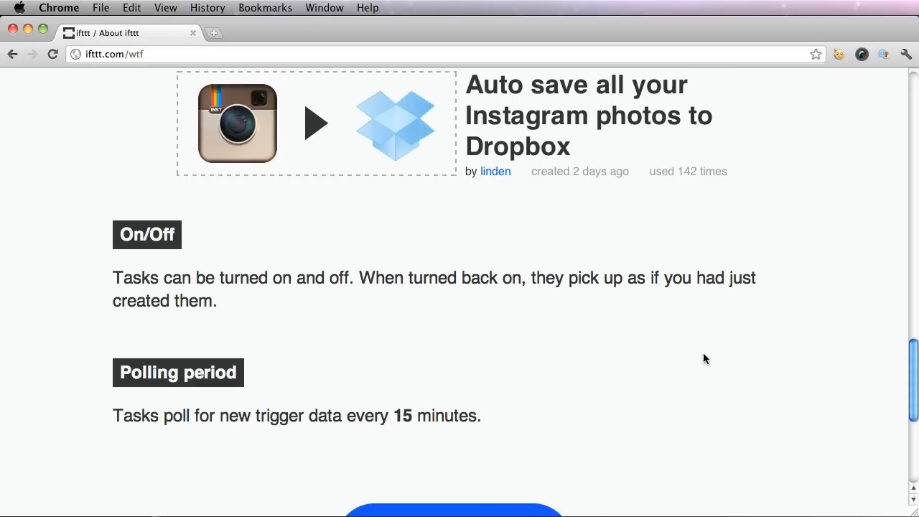
{"action": "scroll", "scroll_direction": "down", "scroll_amount": 3}
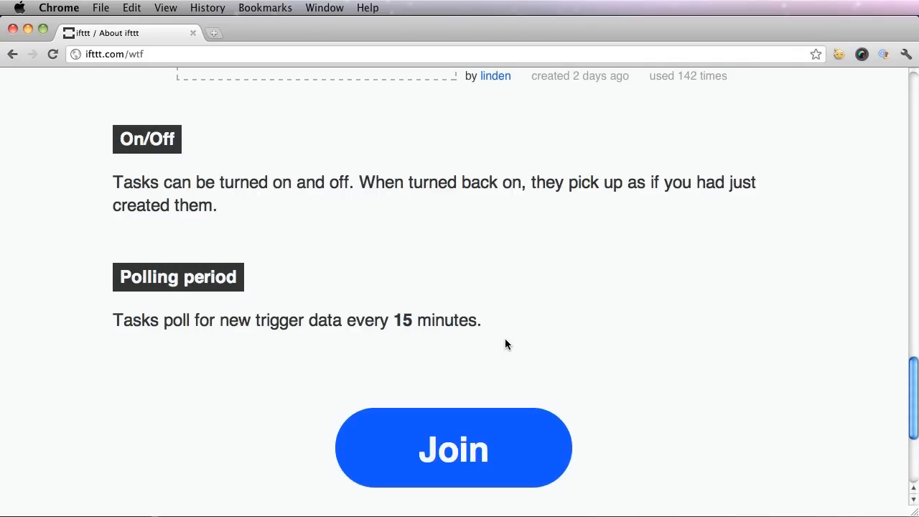
{"action": "scroll", "scroll_direction": "down", "scroll_amount": 3}
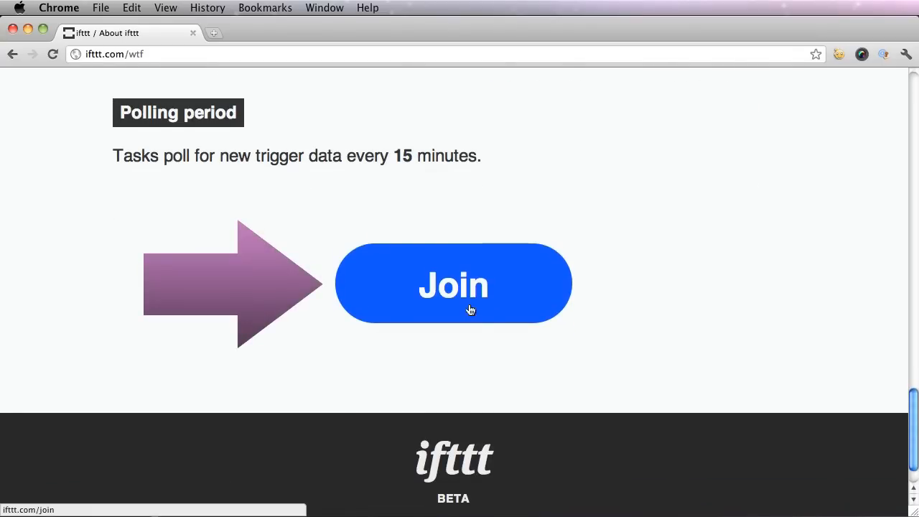
Open the Join ifttt form and select the Username and Confirm Password fields
{"action": "left_click", "coordinate": [453, 283]}
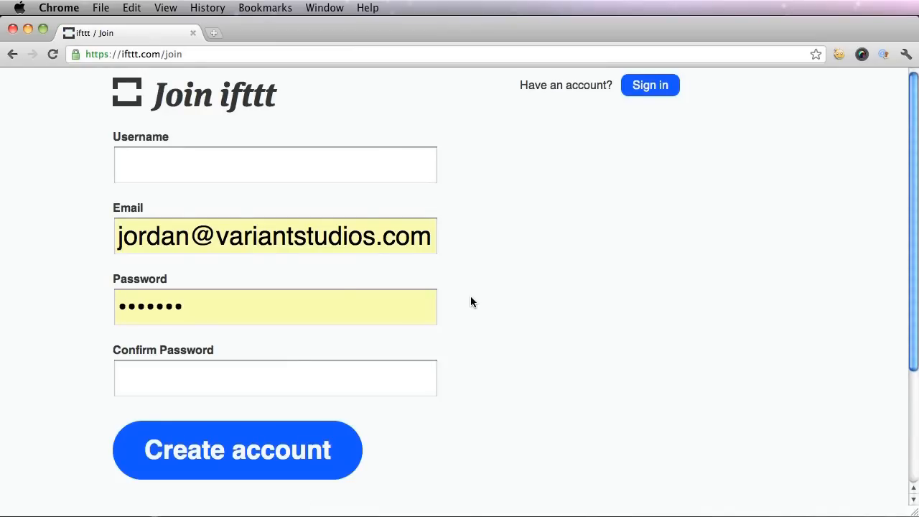
{"action": "mouse_move", "coordinate": [315, 219]}
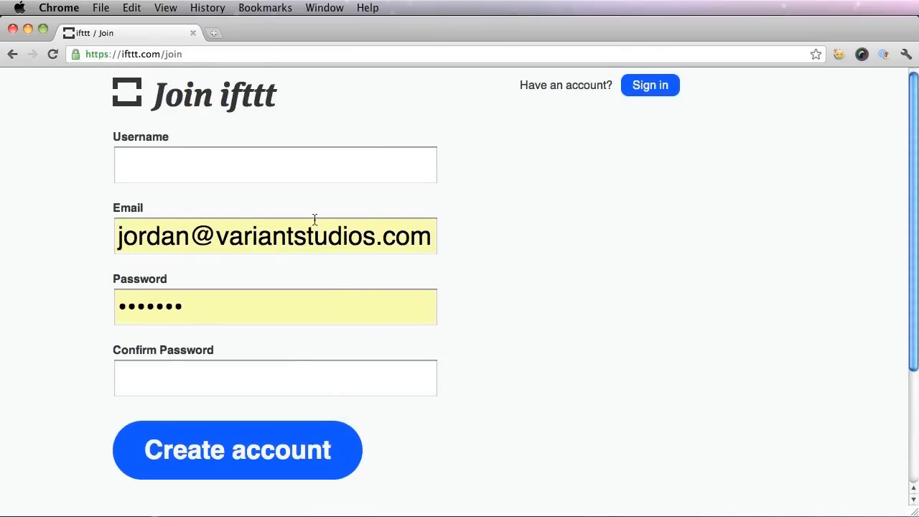
{"action": "left_click", "coordinate": [275, 165]}
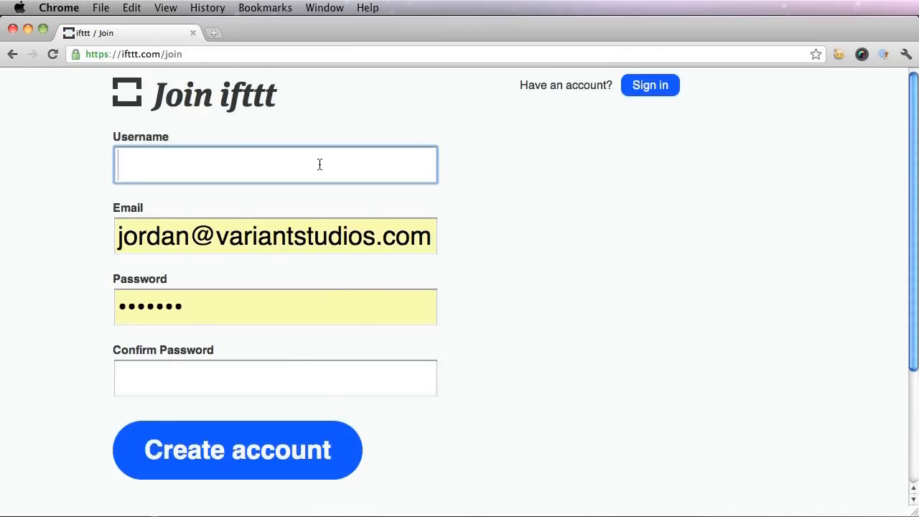
{"action": "left_click", "coordinate": [275, 237]}
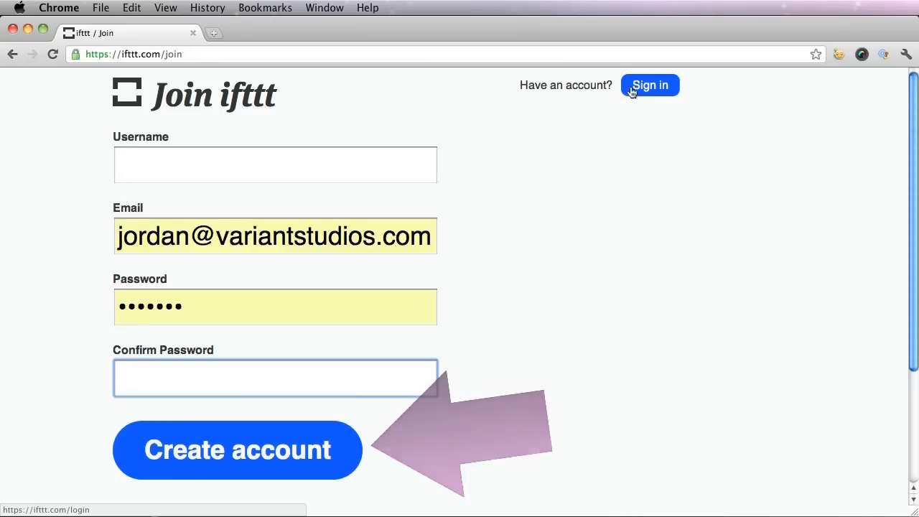
Sign in with Remember me ticked to reach the Dashboard showing 3 enabled tasks
{"action": "left_click", "coordinate": [650, 84]}
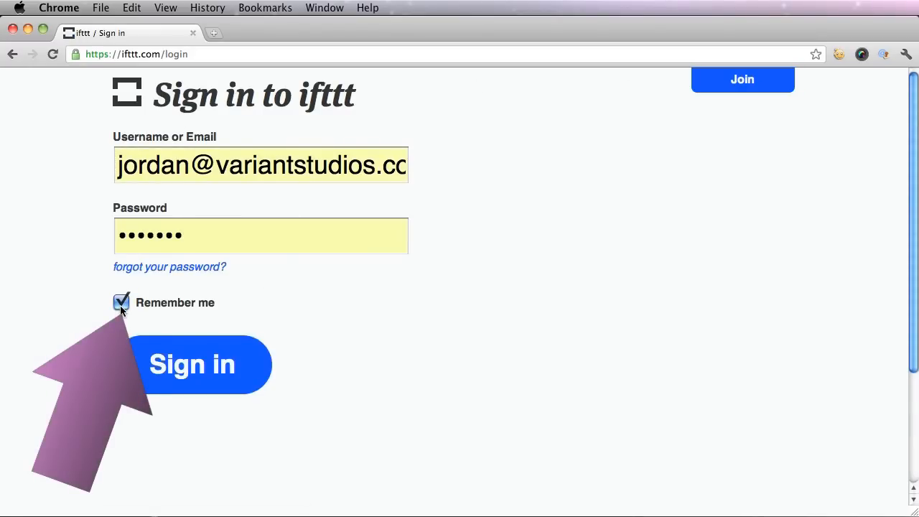
{"action": "left_click", "coordinate": [192, 364]}
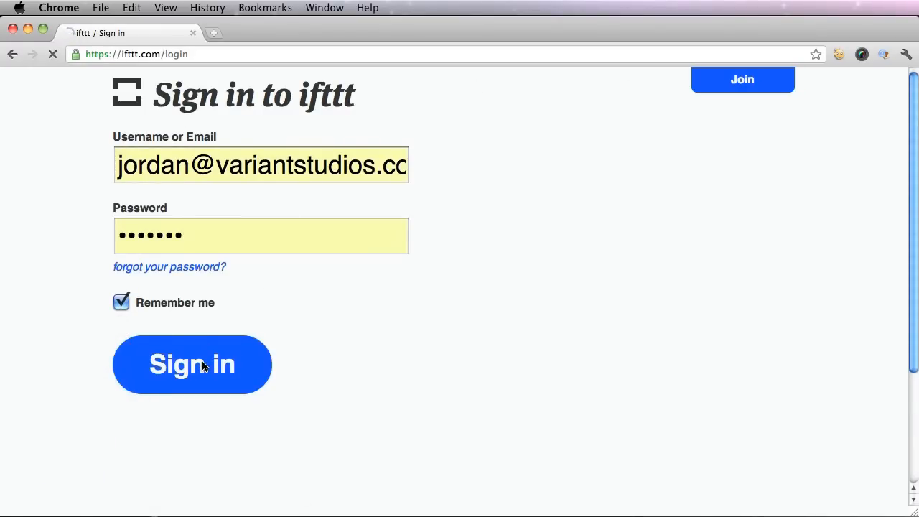
{"action": "left_click", "coordinate": [192, 365]}
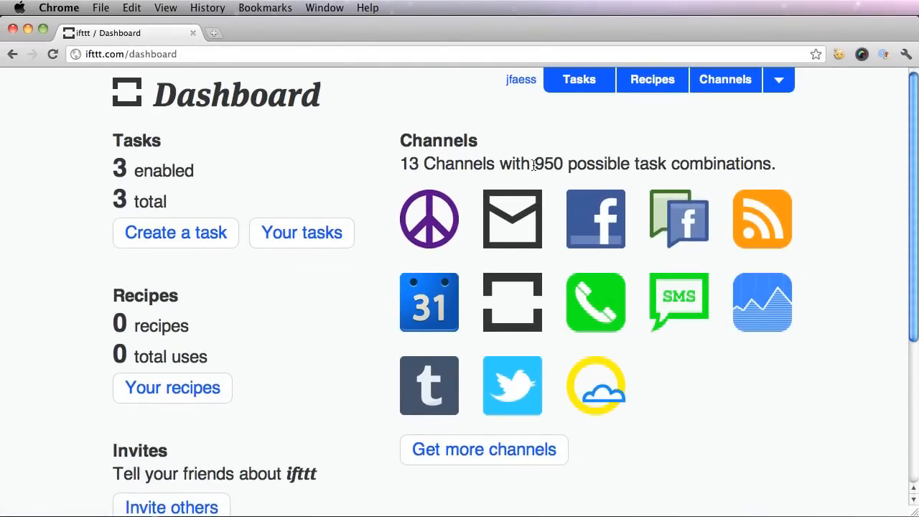
{"action": "left_click_drag", "start_coordinate": [534, 164], "coordinate": [774, 164]}
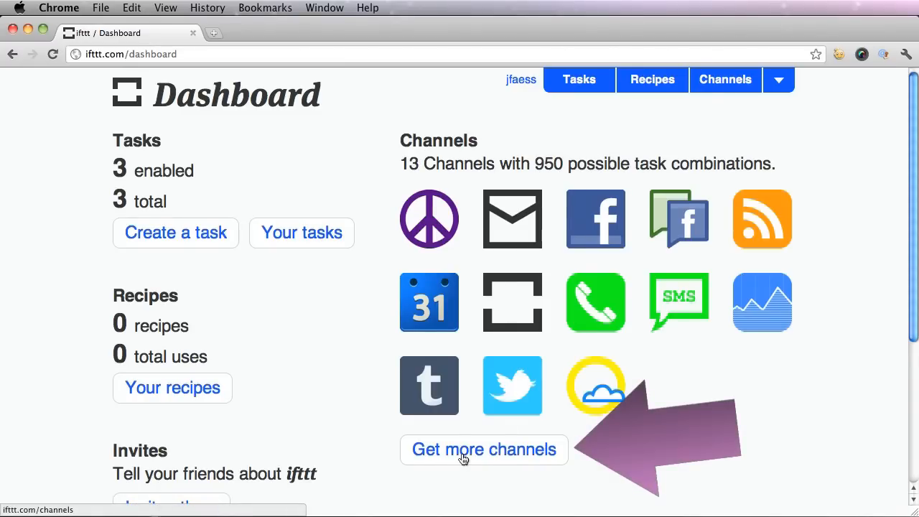
Browse all services on the Channels page, then return to the Dashboard via the logo
{"action": "left_click", "coordinate": [484, 449]}
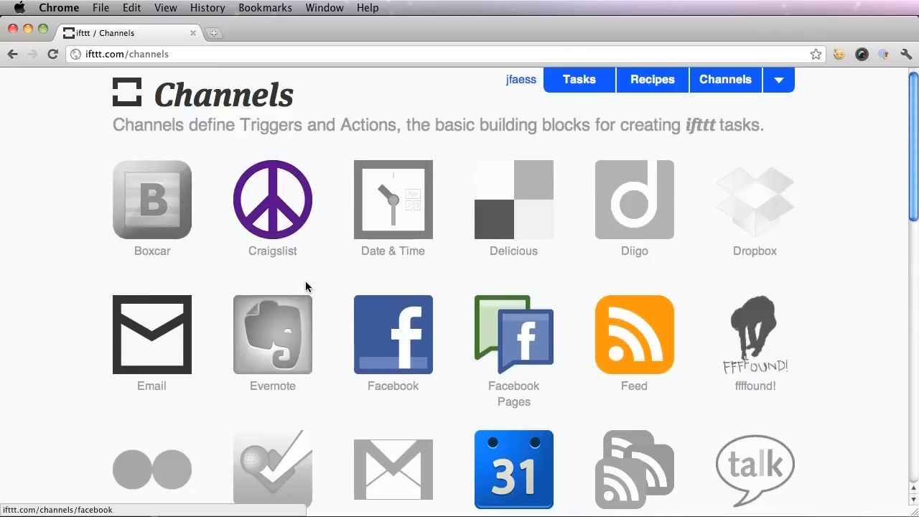
{"action": "scroll", "scroll_direction": "down", "scroll_amount": 3}
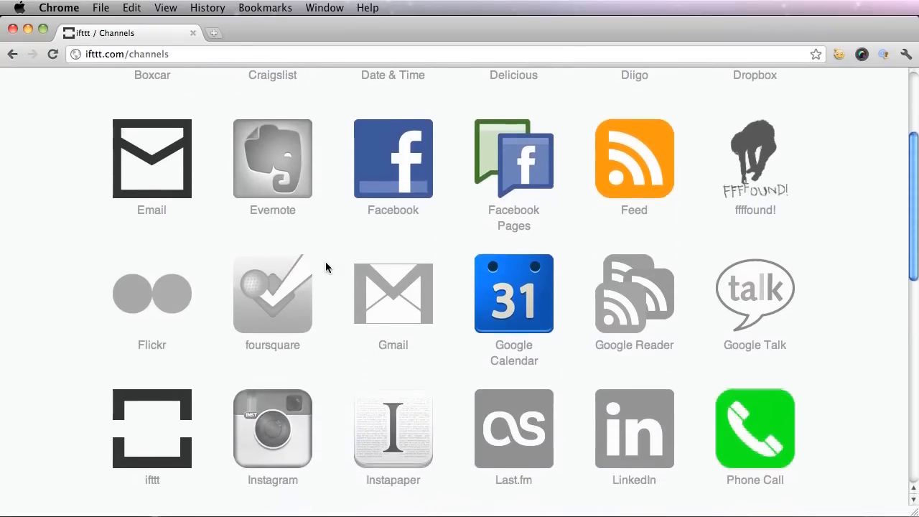
{"action": "scroll", "scroll_direction": "down", "scroll_amount": 3}
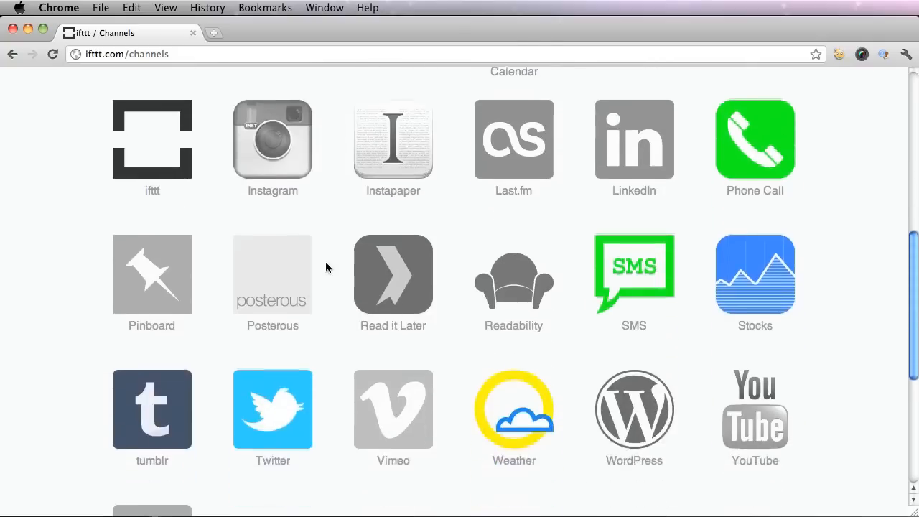
{"action": "scroll", "scroll_direction": "up", "scroll_amount": 3}
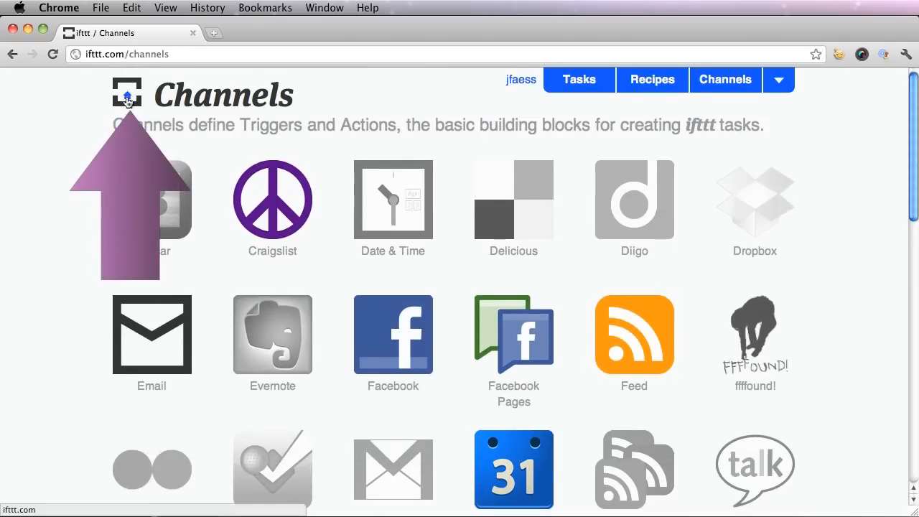
{"action": "left_click", "coordinate": [126, 94]}
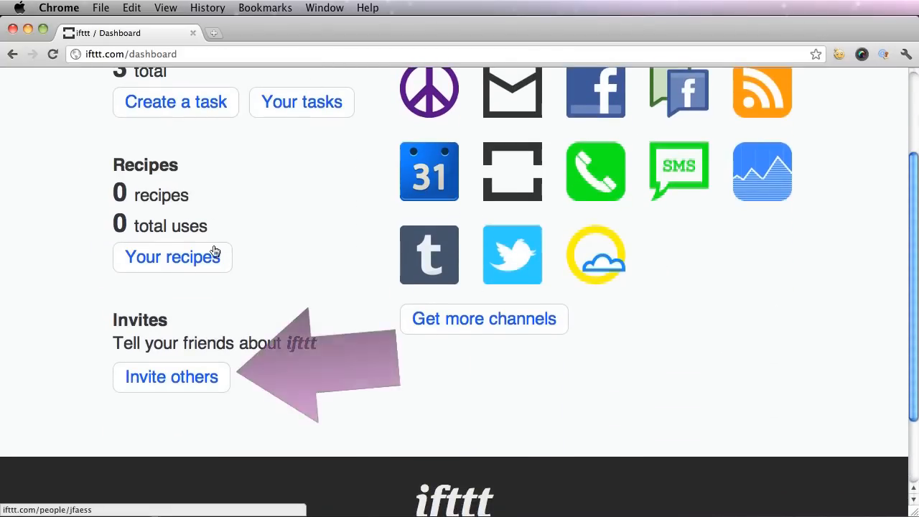
Open 'Invite others' and select the Friend's Email and Message fields
{"action": "left_click", "coordinate": [171, 376]}
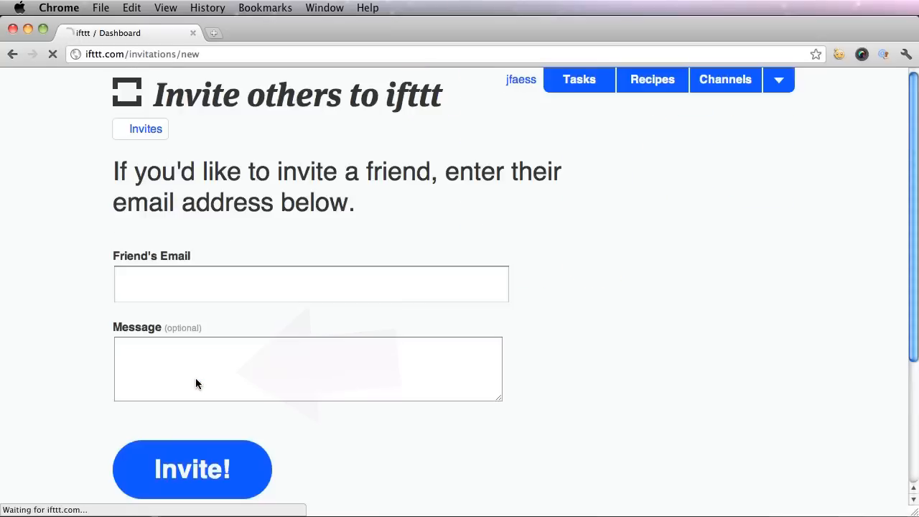
{"action": "left_click", "coordinate": [311, 283]}
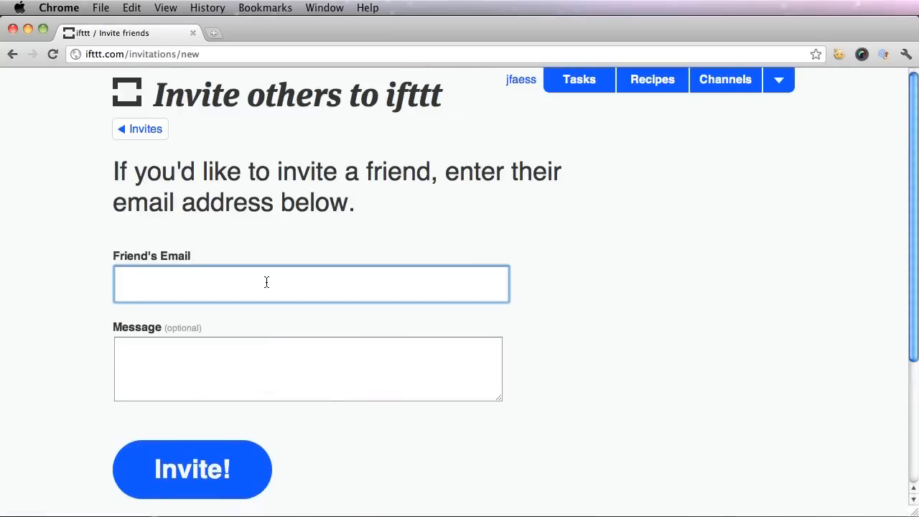
{"action": "left_click", "coordinate": [308, 368]}
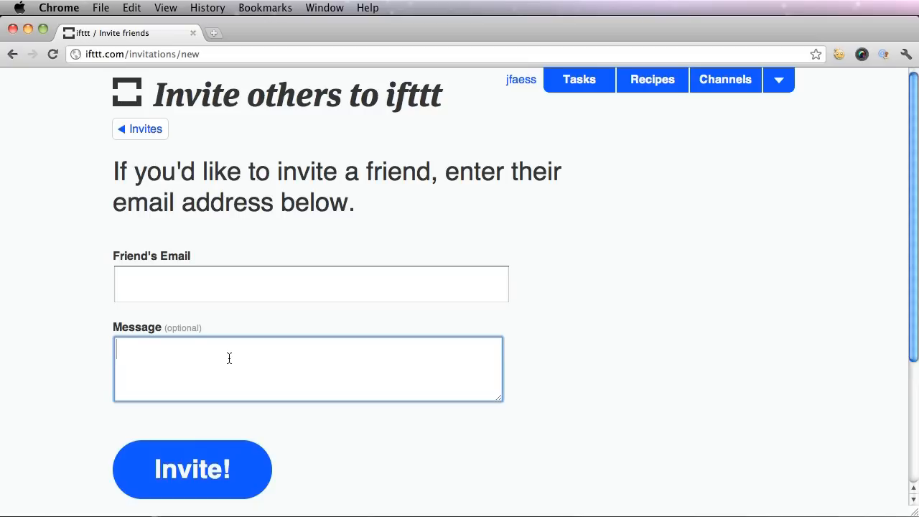
{"action": "mouse_move", "coordinate": [532, 149]}
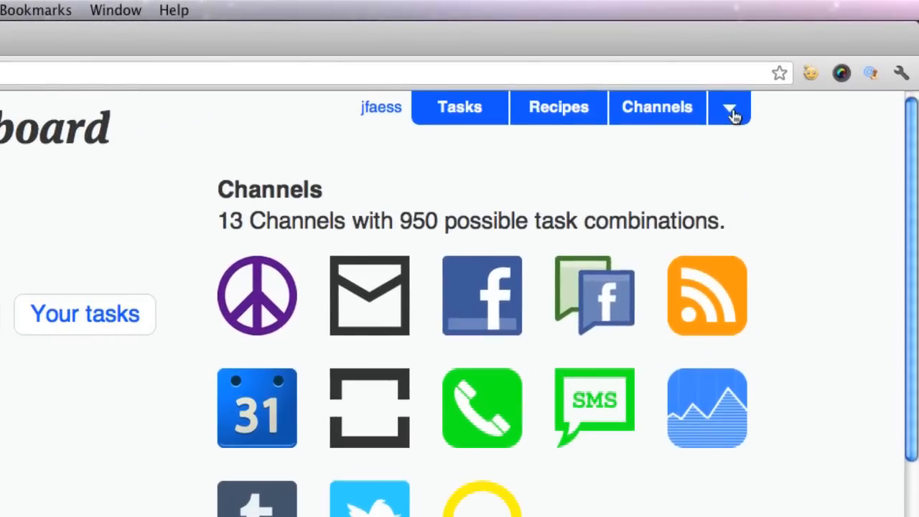
Choose Activity log from the dropdown next to Channels in the top bar
{"action": "left_click", "coordinate": [729, 107]}
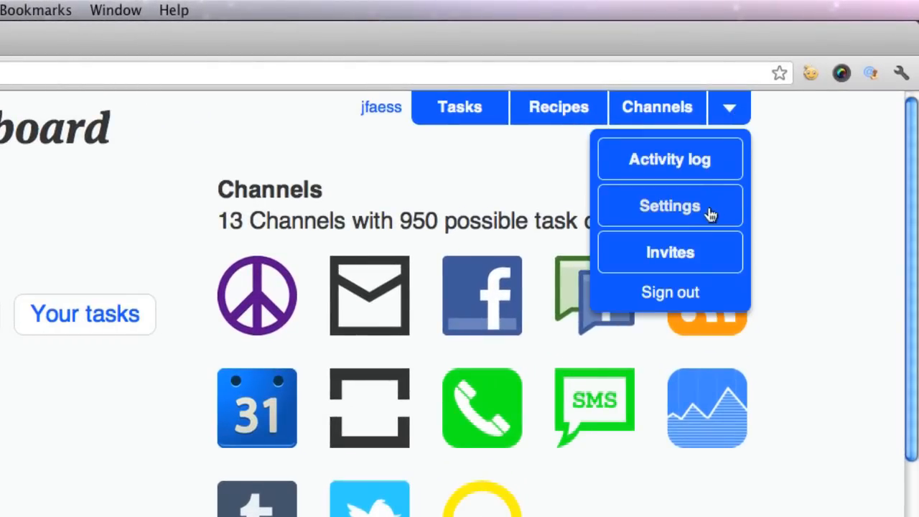
{"action": "mouse_move", "coordinate": [678, 309]}
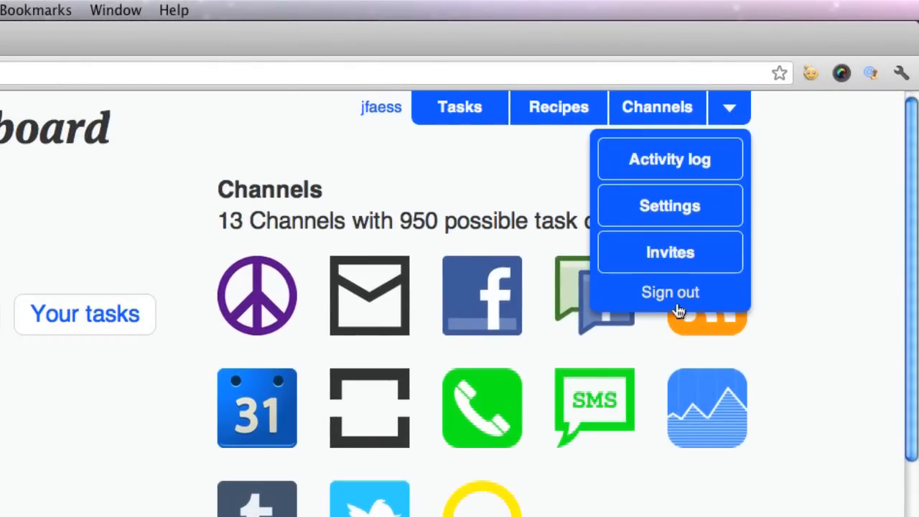
{"action": "mouse_move", "coordinate": [670, 159]}
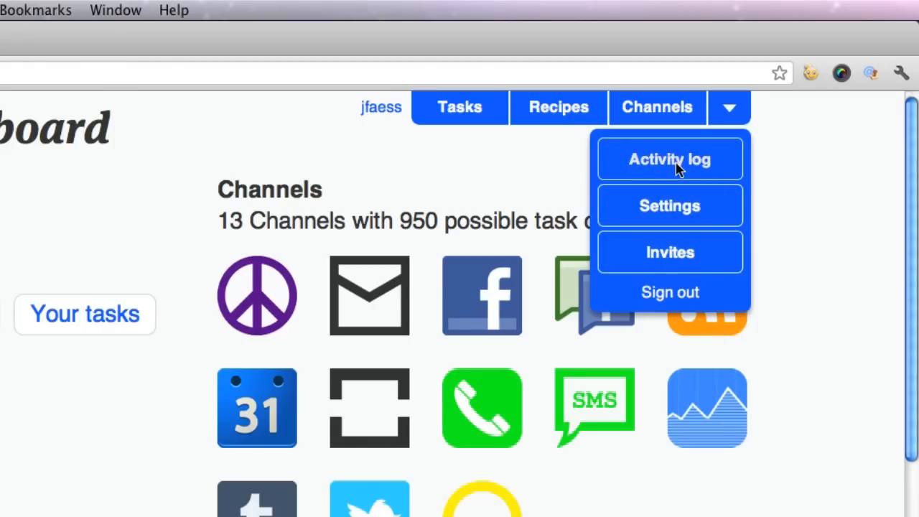
{"action": "left_click", "coordinate": [669, 159]}
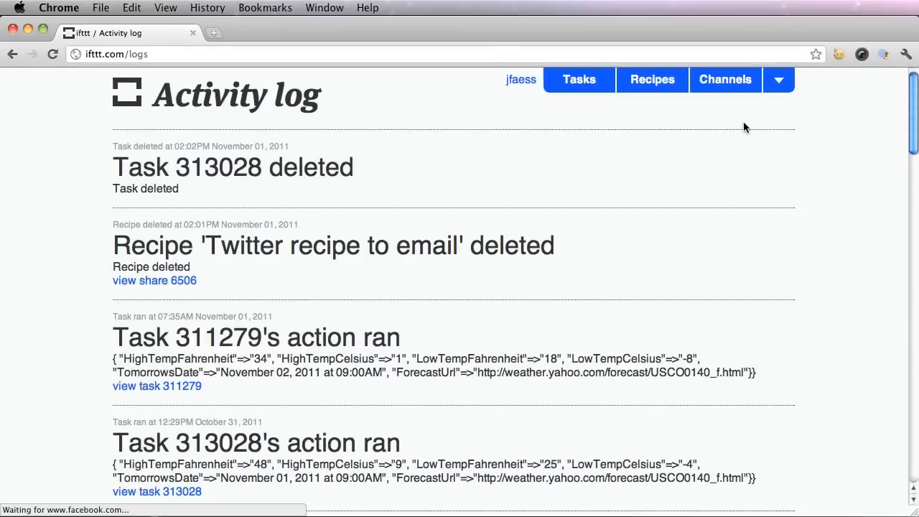
{"action": "mouse_move", "coordinate": [473, 310]}
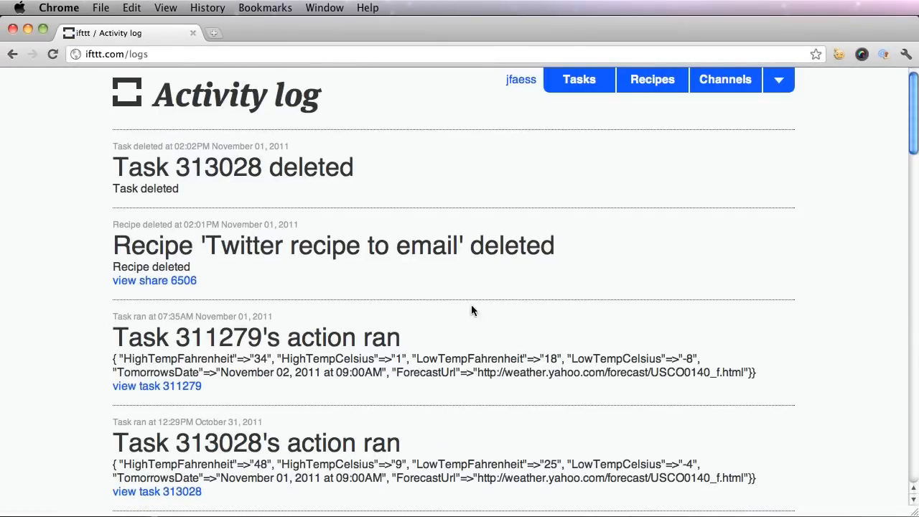
{"action": "mouse_move", "coordinate": [511, 265]}
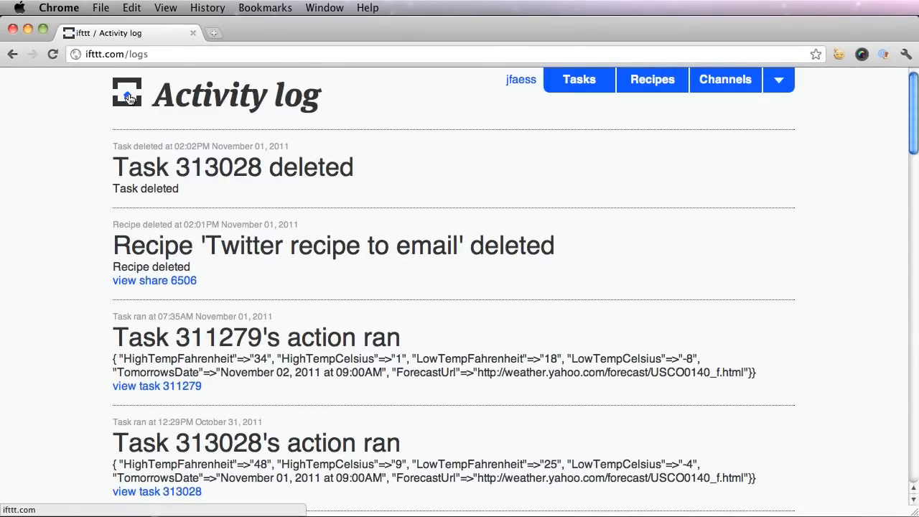
Return to the Dashboard, then view the weather-to-SMS and calendar-to-phone tasks under Tasks
{"action": "left_click", "coordinate": [127, 93]}
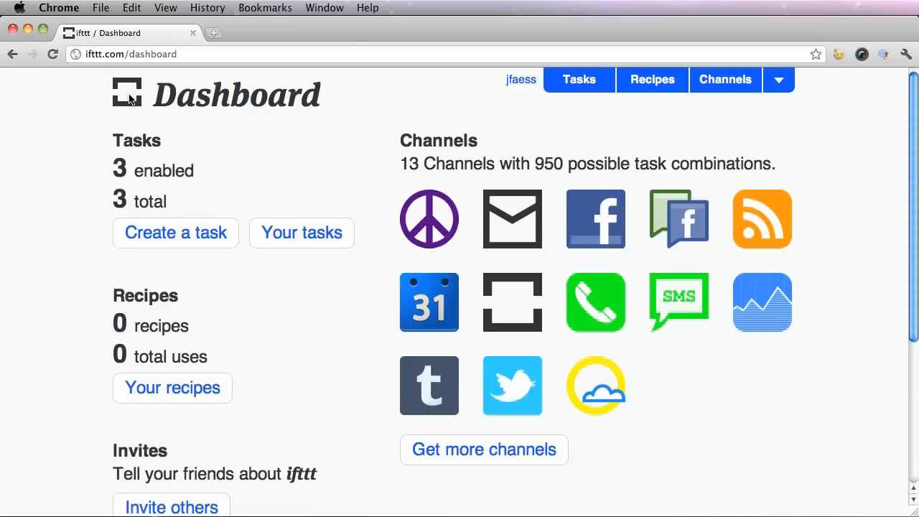
{"action": "mouse_move", "coordinate": [149, 101]}
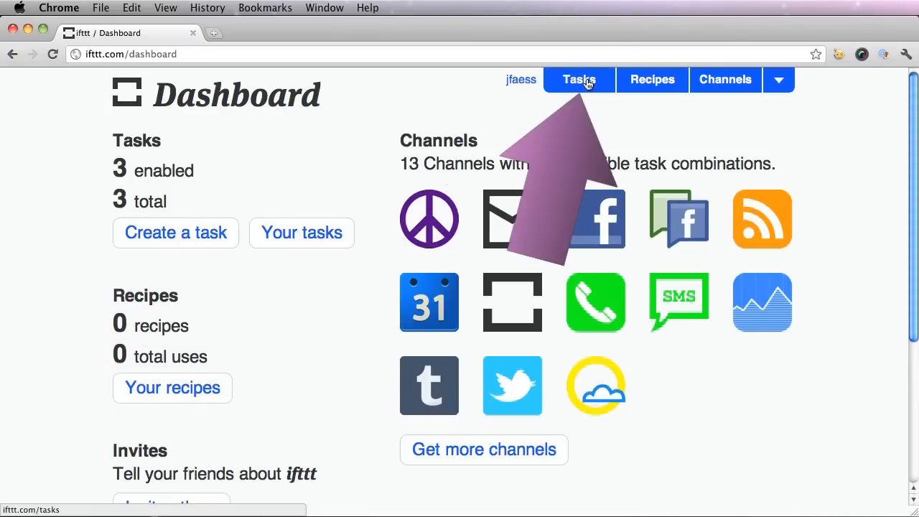
{"action": "left_click", "coordinate": [579, 79]}
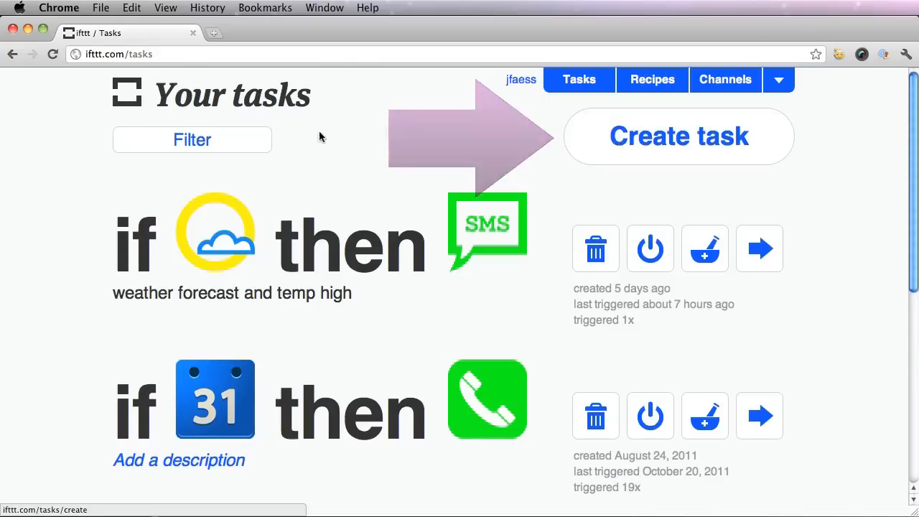
{"action": "scroll", "scroll_direction": "down", "scroll_amount": 3}
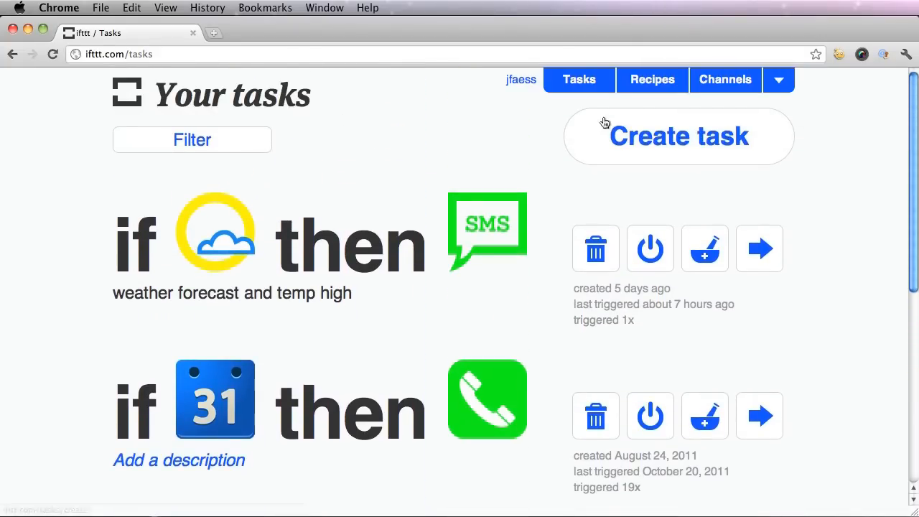
Start a new task via 'this' and scroll to the end of the trigger channel list
{"action": "left_click", "coordinate": [677, 136]}
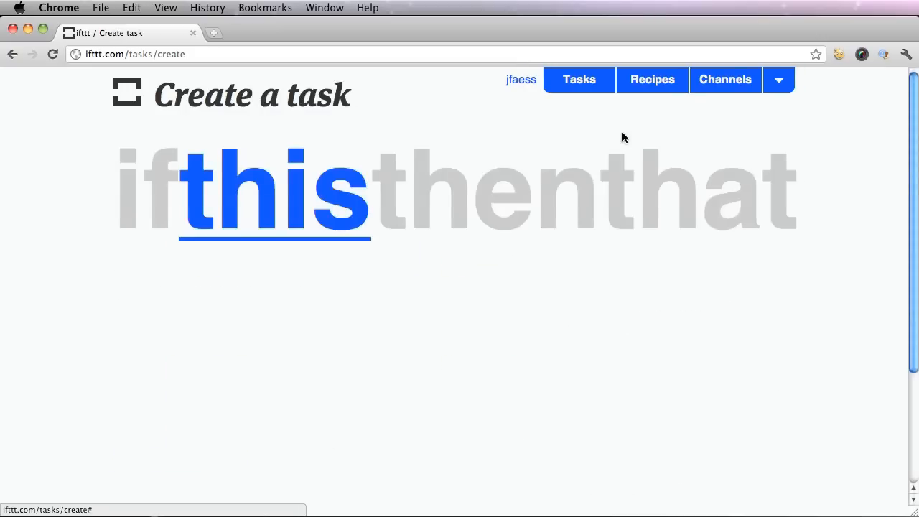
{"action": "left_click", "coordinate": [213, 33]}
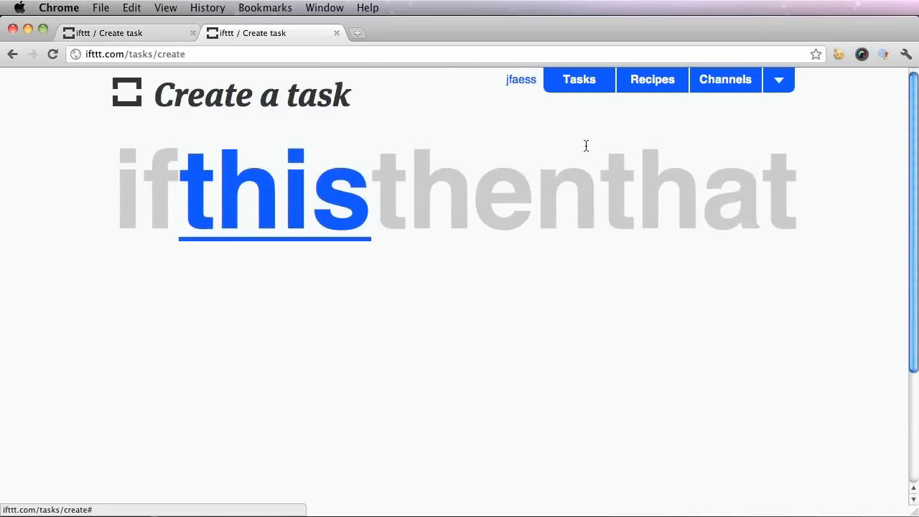
{"action": "mouse_move", "coordinate": [316, 199]}
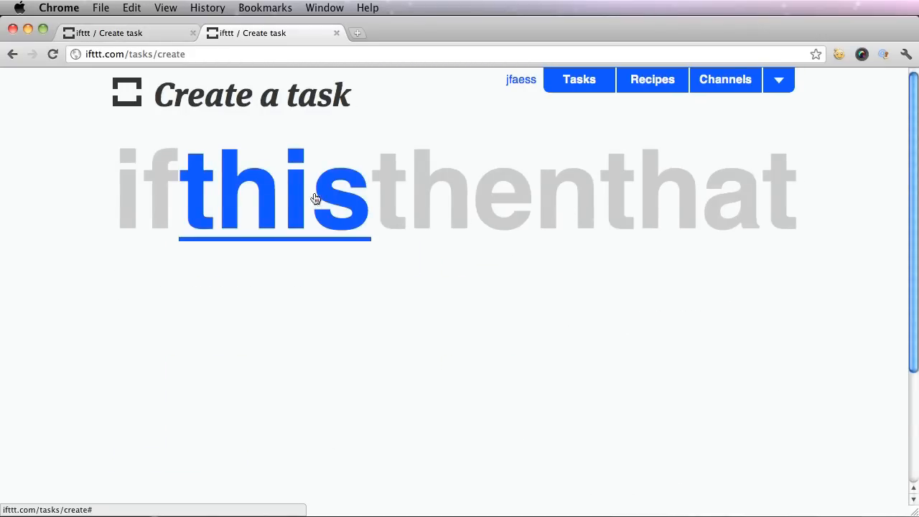
{"action": "left_click", "coordinate": [275, 194]}
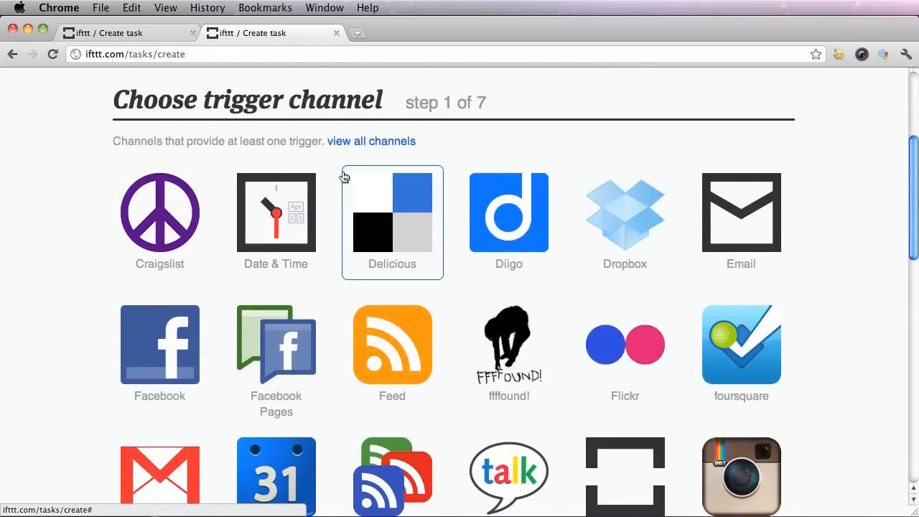
{"action": "scroll", "scroll_direction": "down", "scroll_amount": 3}
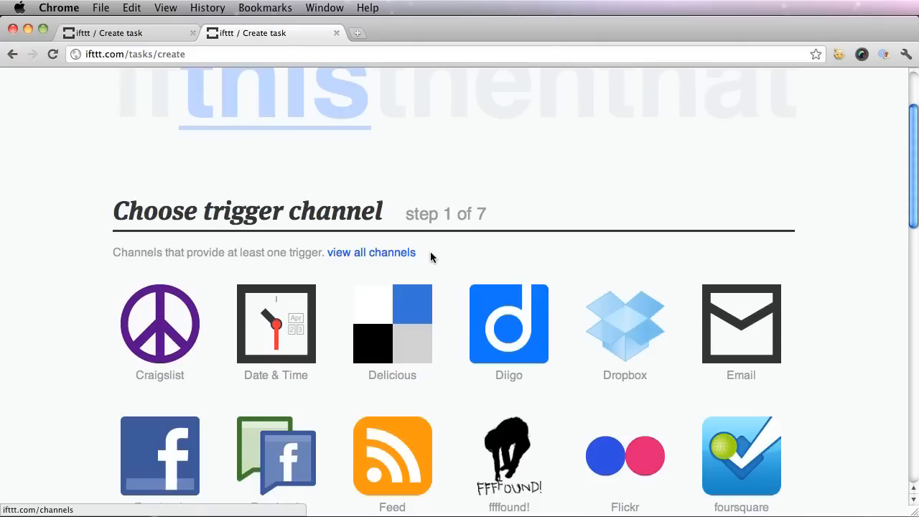
{"action": "mouse_move", "coordinate": [449, 257]}
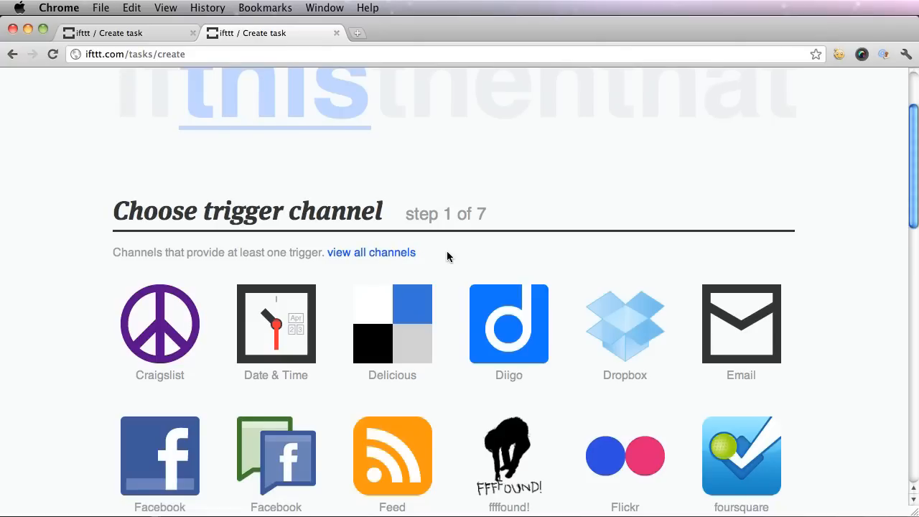
{"action": "scroll", "scroll_direction": "down", "scroll_amount": 3}
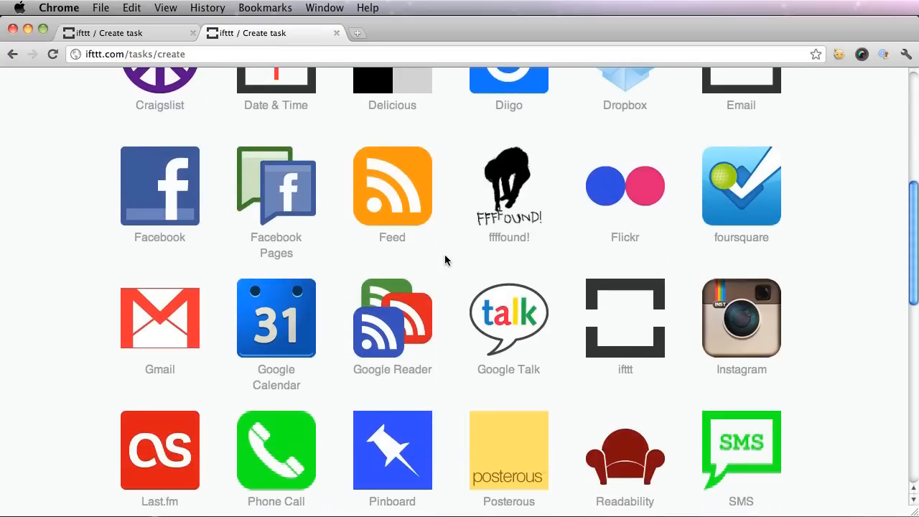
{"action": "scroll", "scroll_direction": "down", "scroll_amount": 3}
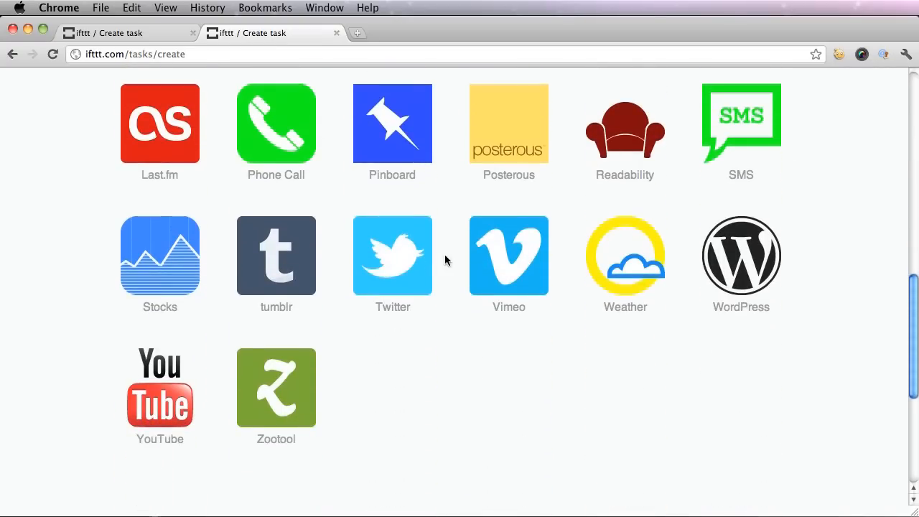
Pick Twitter as the trigger channel and create its New follower trigger
{"action": "left_click", "coordinate": [392, 255]}
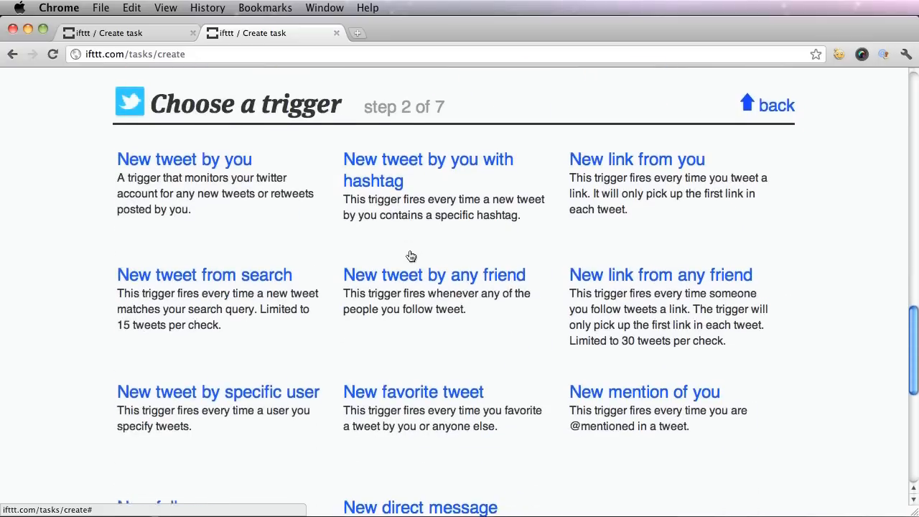
{"action": "scroll", "scroll_direction": "down", "scroll_amount": 3}
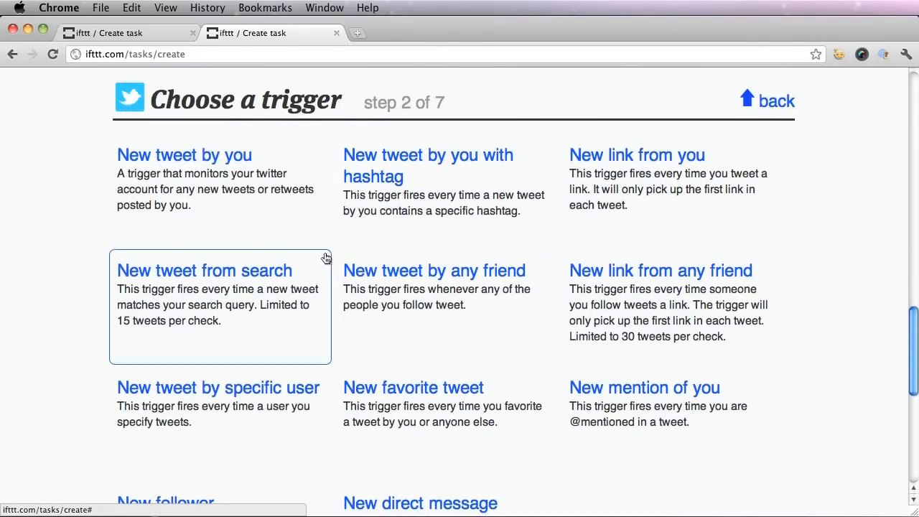
{"action": "mouse_move", "coordinate": [375, 255]}
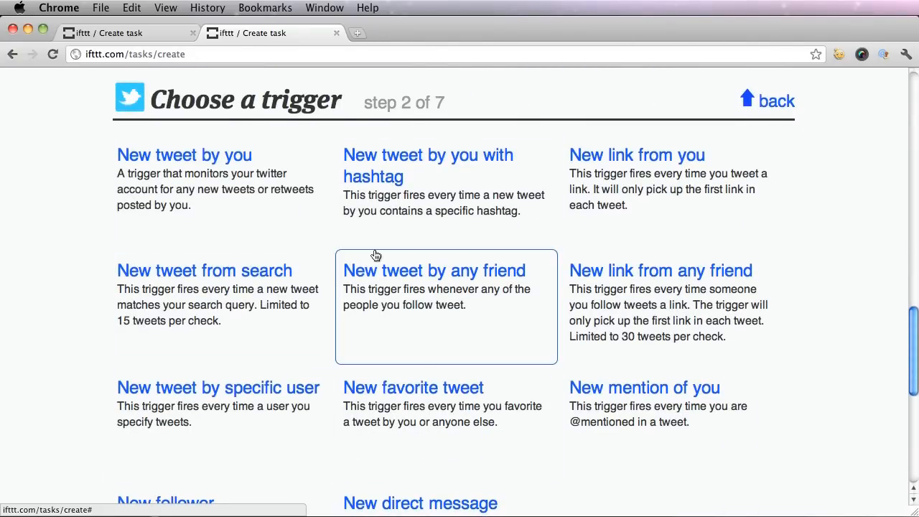
{"action": "scroll", "scroll_direction": "down", "scroll_amount": 3}
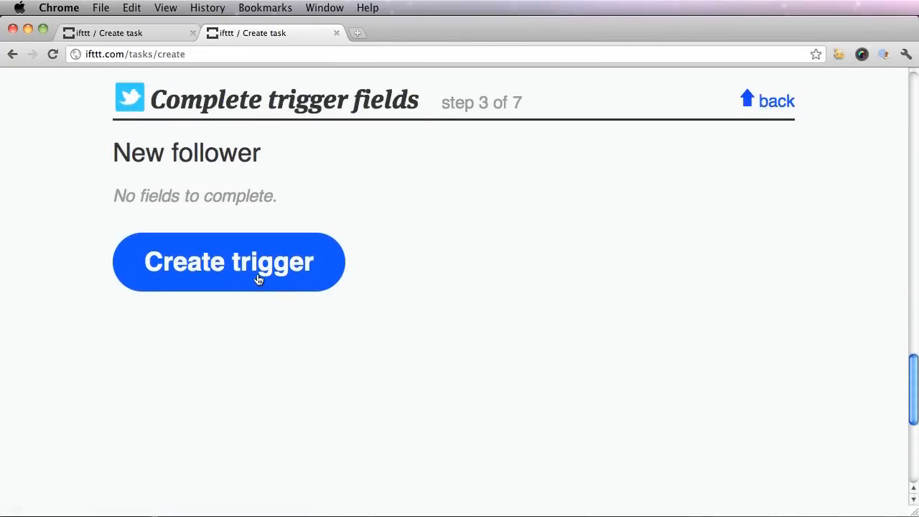
{"action": "left_click", "coordinate": [228, 261]}
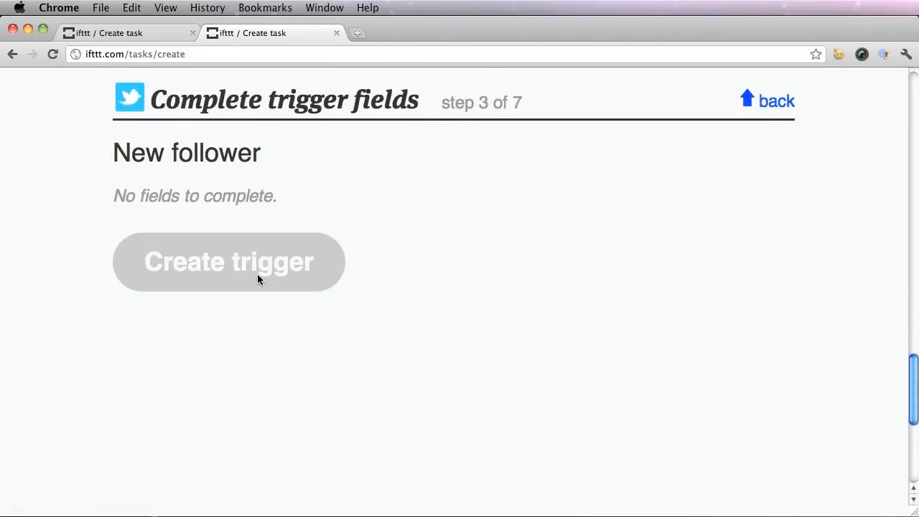
{"action": "left_click", "coordinate": [229, 262]}
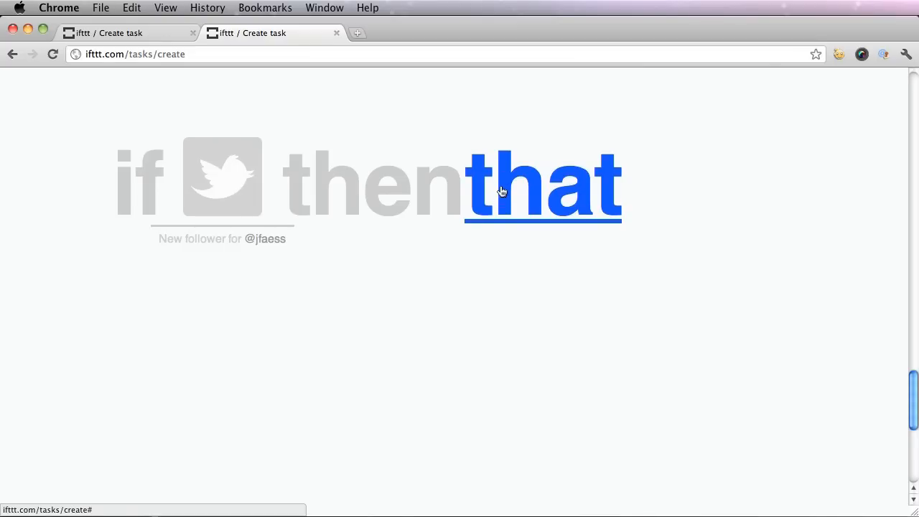
Begin the 'that' step and choose Email as the action channel
{"action": "left_click", "coordinate": [544, 183]}
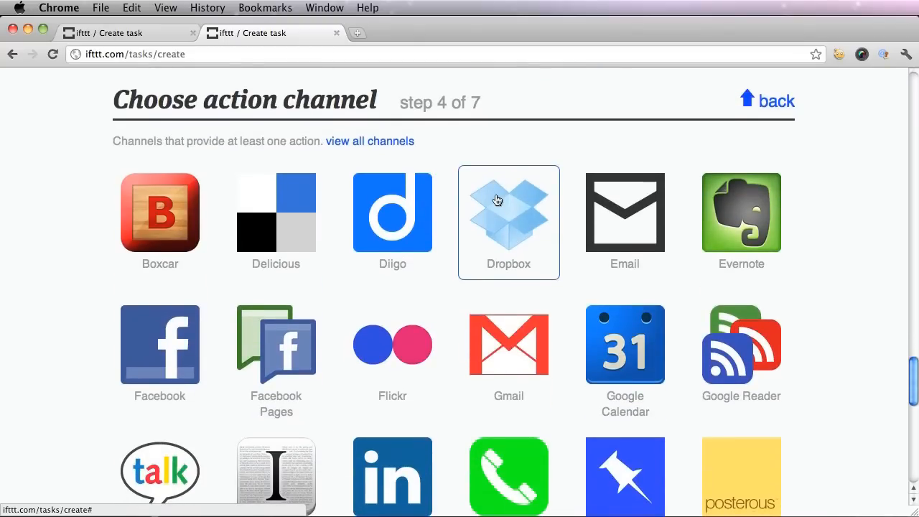
{"action": "mouse_move", "coordinate": [434, 145]}
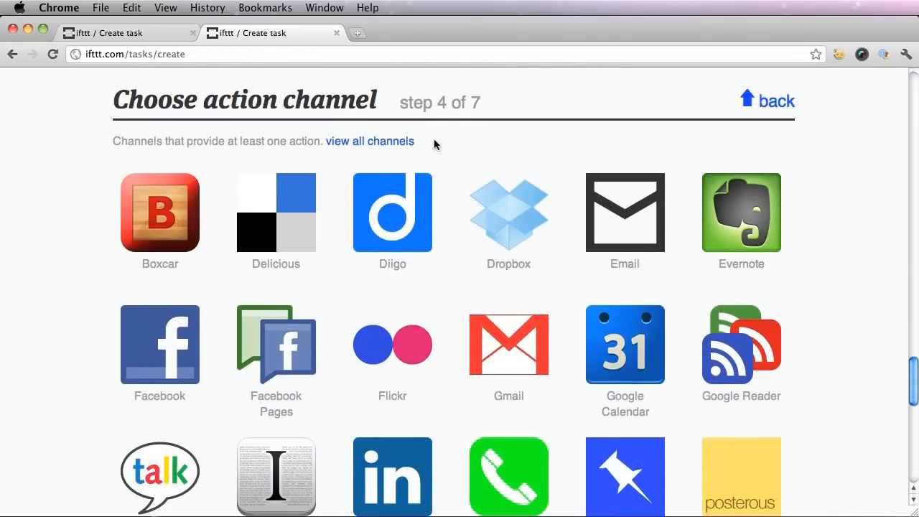
{"action": "scroll", "scroll_direction": "down", "scroll_amount": 3}
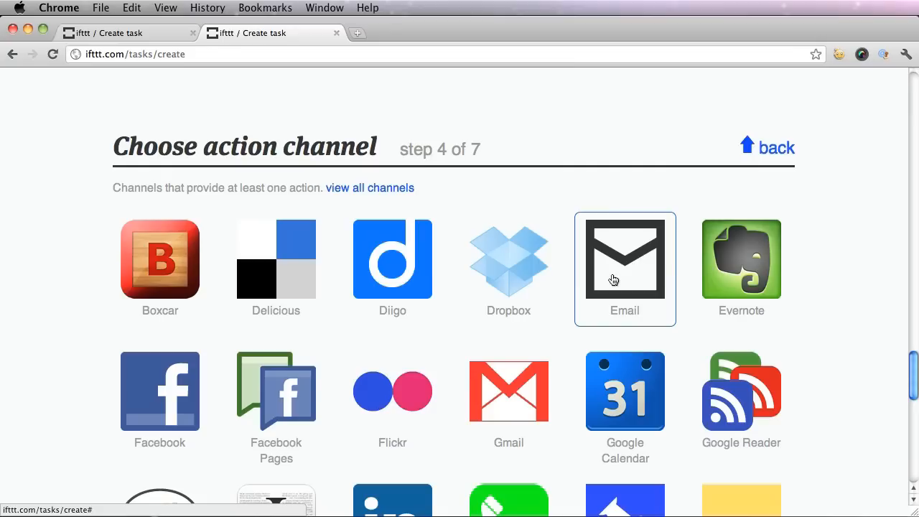
{"action": "mouse_move", "coordinate": [614, 280]}
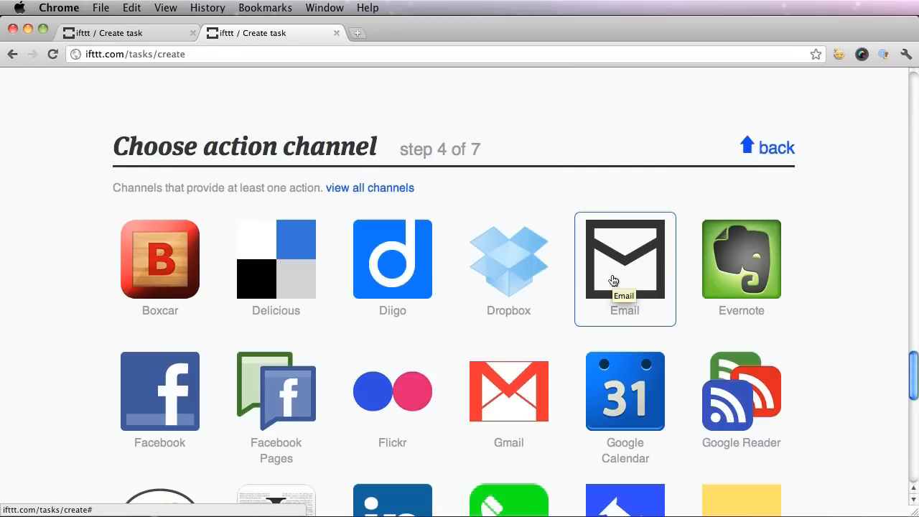
{"action": "scroll", "scroll_direction": "down", "scroll_amount": 3}
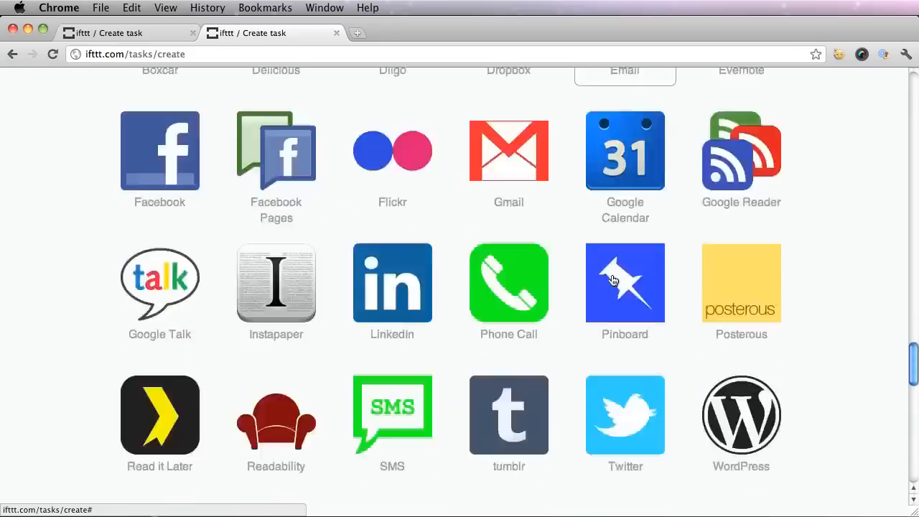
{"action": "left_click", "coordinate": [625, 71]}
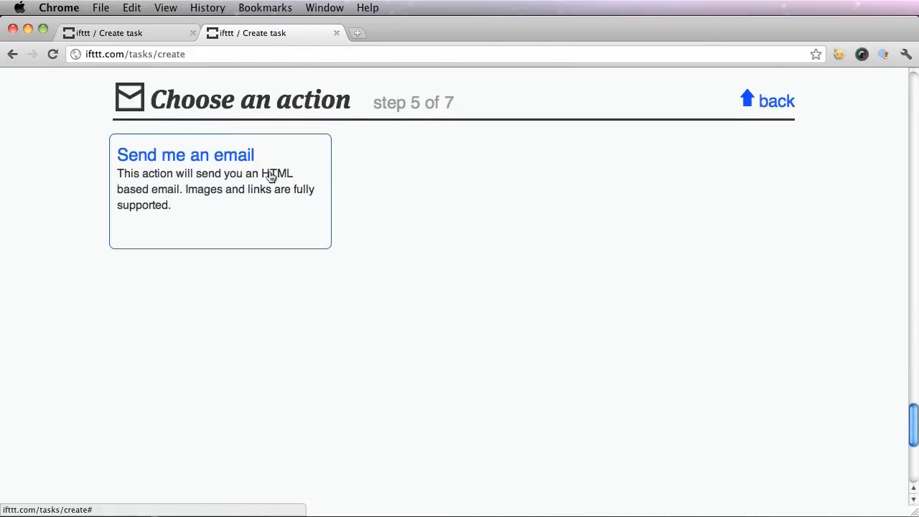
{"action": "mouse_move", "coordinate": [265, 189]}
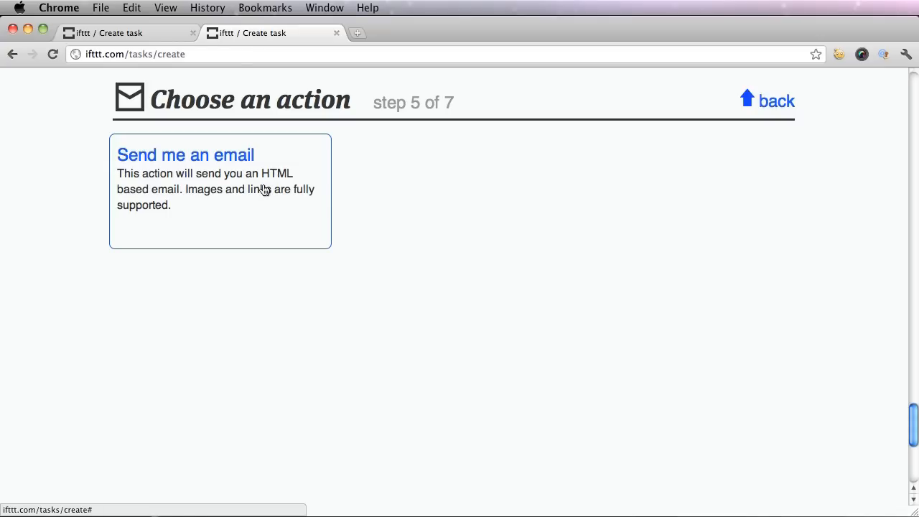
Choose 'Send me an email', select FullName in the subject, and pick the About Text add-in
{"action": "left_click", "coordinate": [185, 155]}
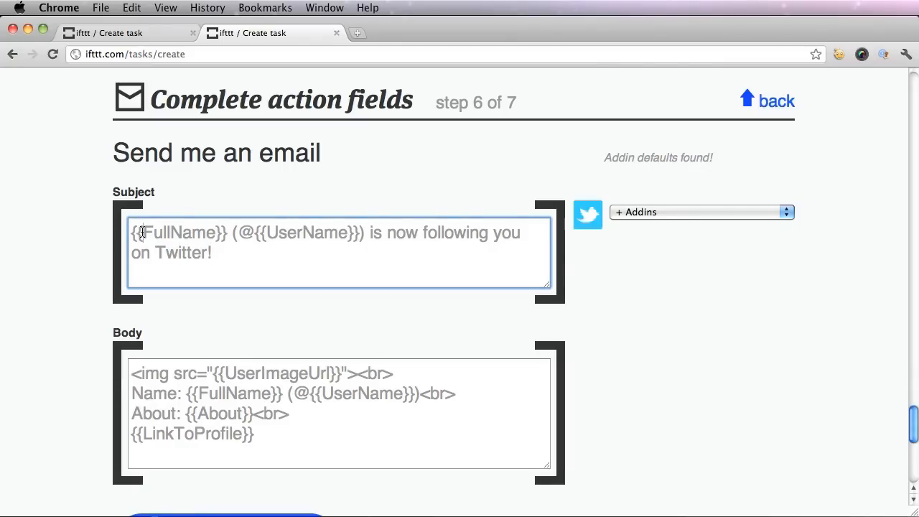
{"action": "double_click", "coordinate": [178, 232]}
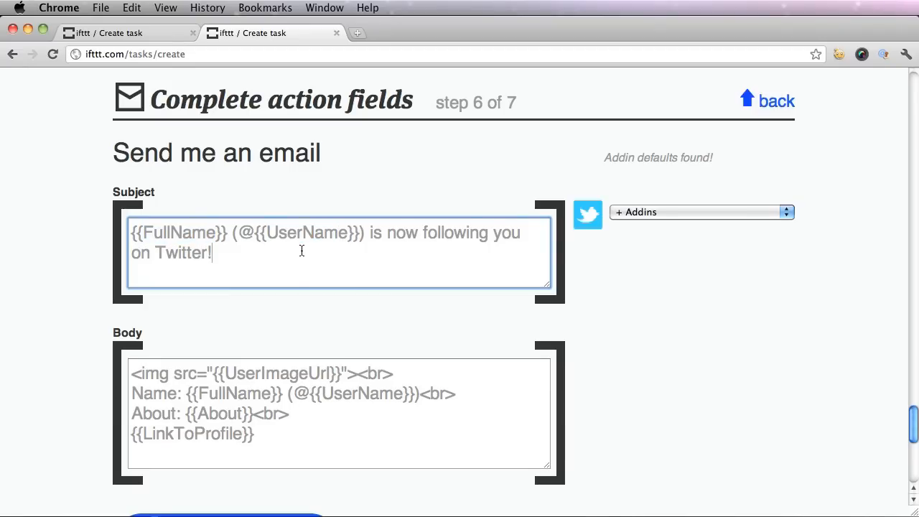
{"action": "mouse_move", "coordinate": [272, 435]}
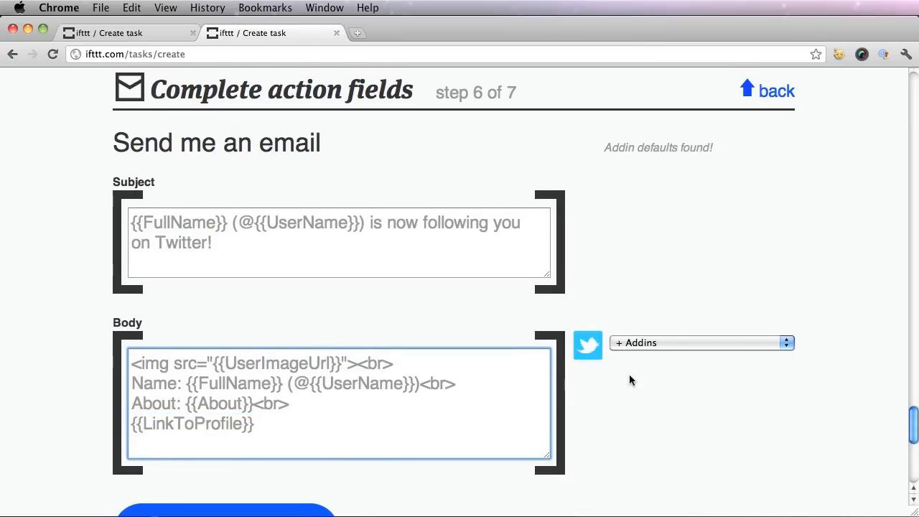
{"action": "left_click", "coordinate": [701, 342]}
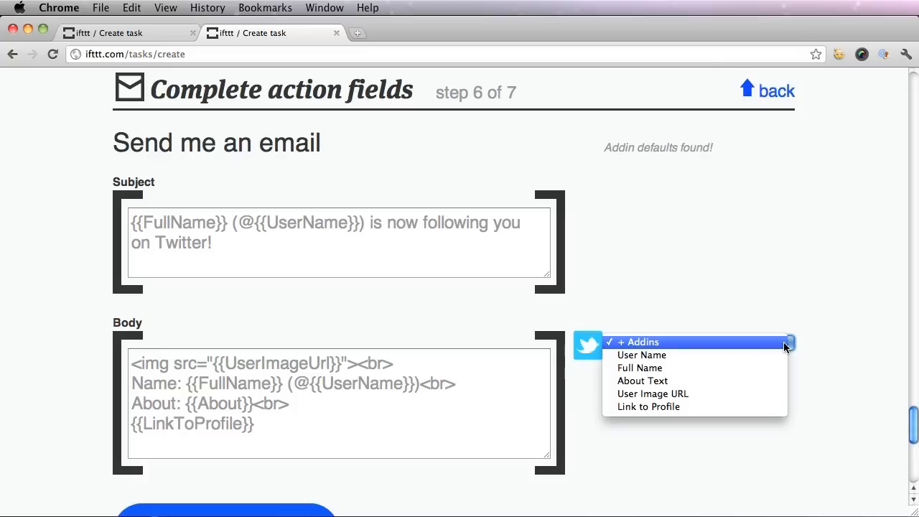
{"action": "mouse_move", "coordinate": [700, 382]}
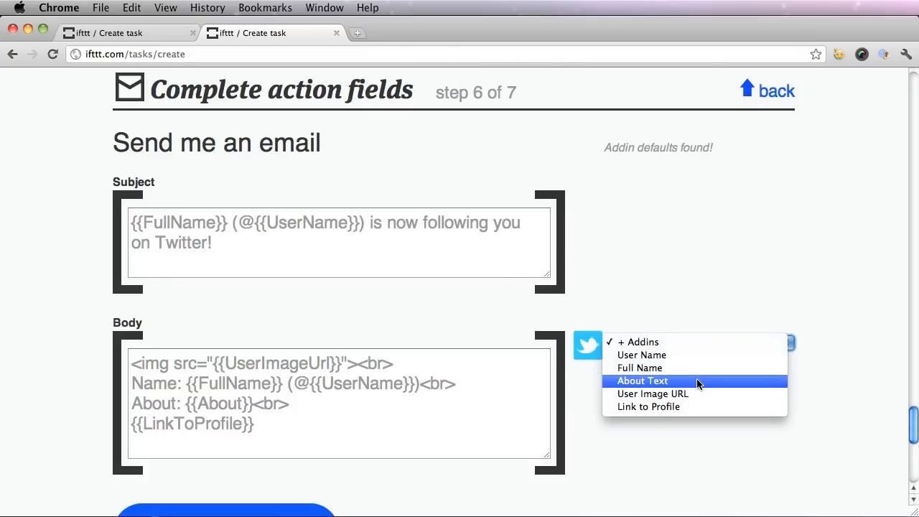
{"action": "left_click", "coordinate": [642, 381]}
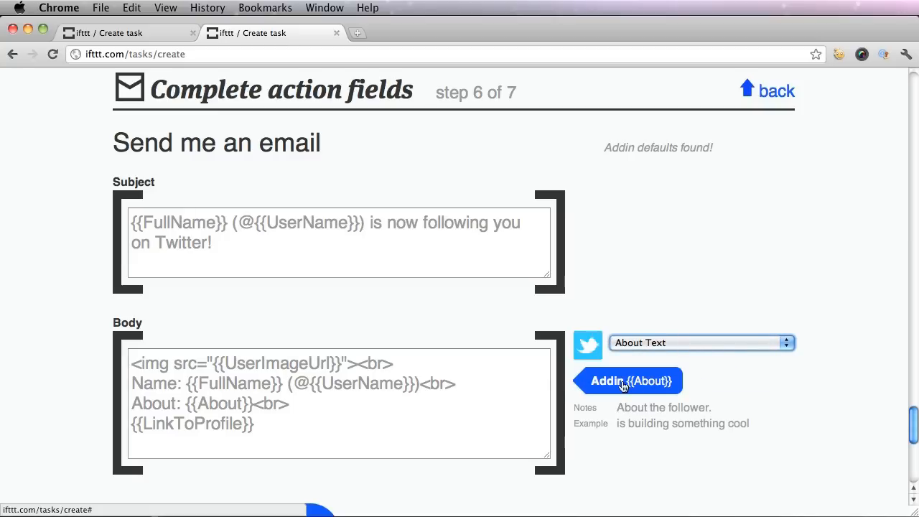
{"action": "mouse_move", "coordinate": [615, 435]}
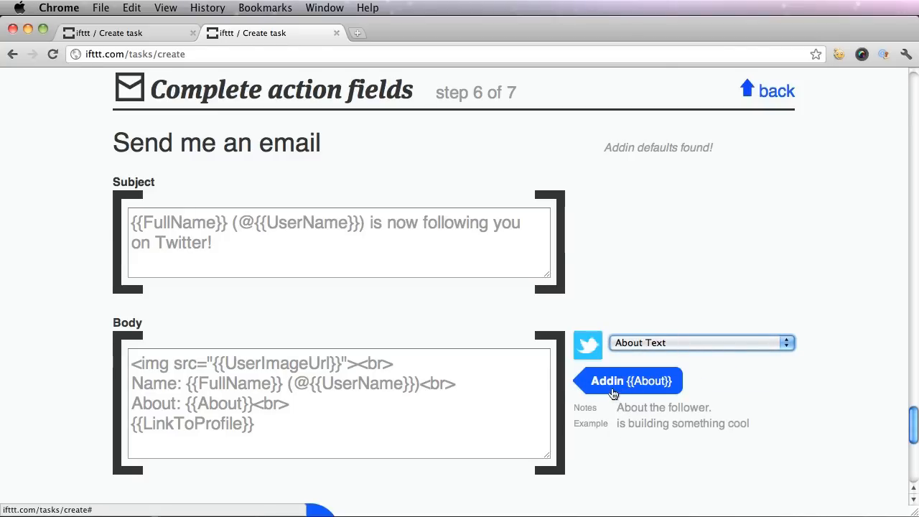
{"action": "scroll", "scroll_direction": "down", "scroll_amount": 3}
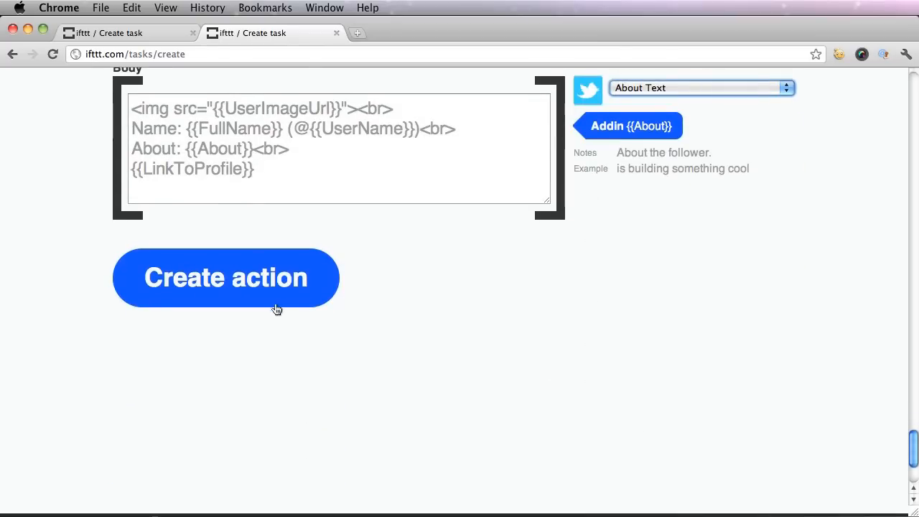
Confirm the email action and create the task described 'new twitter follower'
{"action": "left_click", "coordinate": [225, 278]}
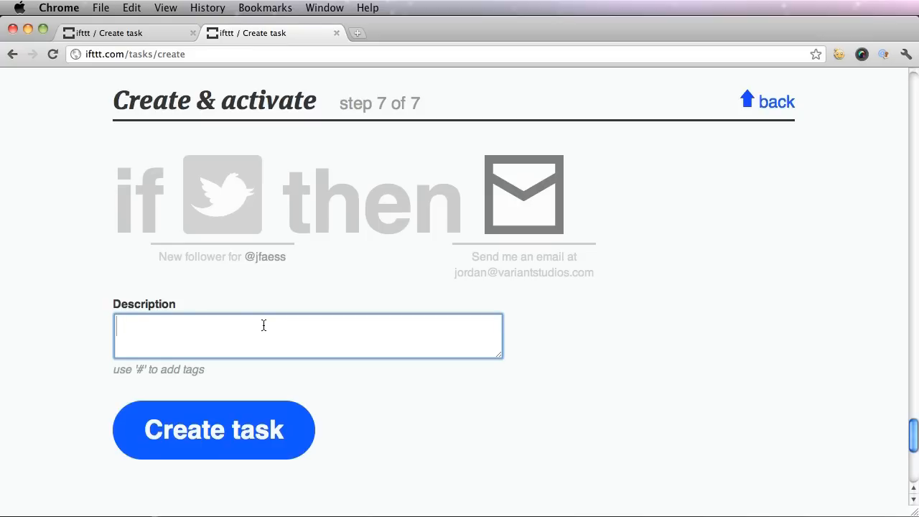
{"action": "type", "text": "new twitter f"}
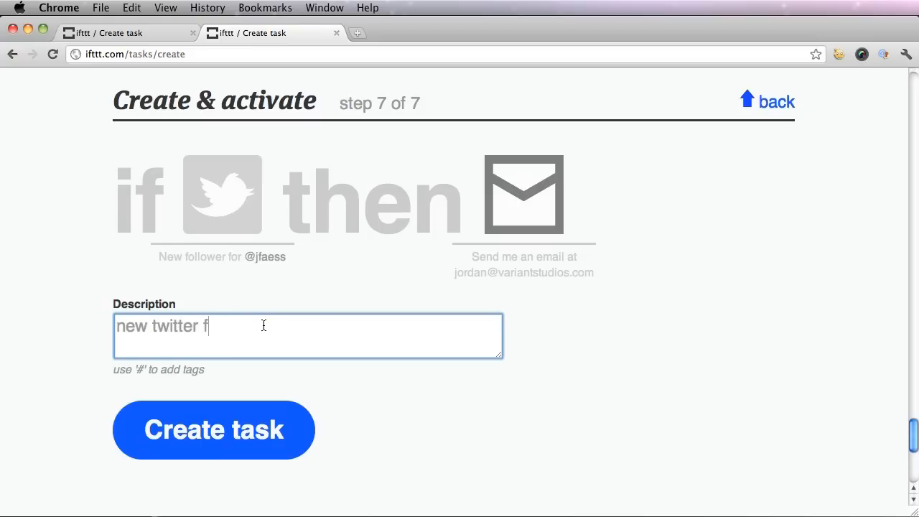
{"action": "type", "text": "ollower"}
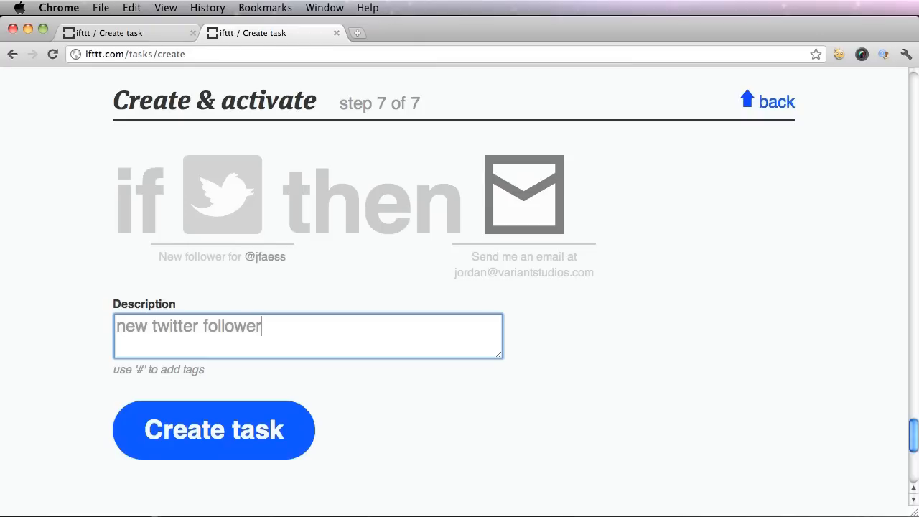
{"action": "mouse_move", "coordinate": [223, 431]}
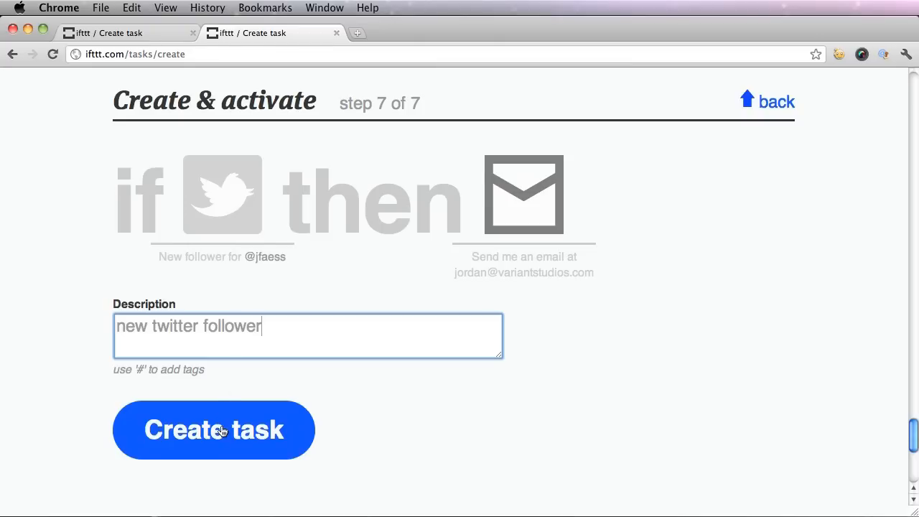
{"action": "left_click", "coordinate": [213, 431]}
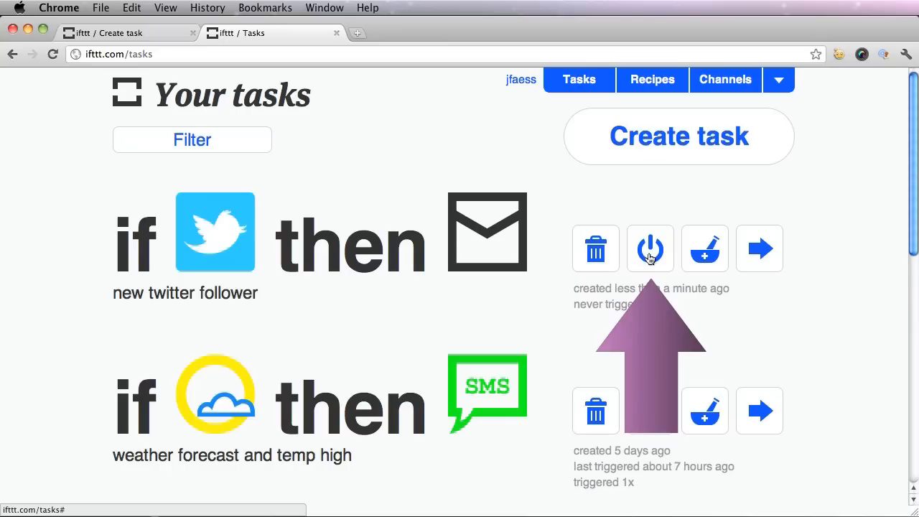
Switch the new twitter follower task off, then back on
{"action": "left_click", "coordinate": [650, 248]}
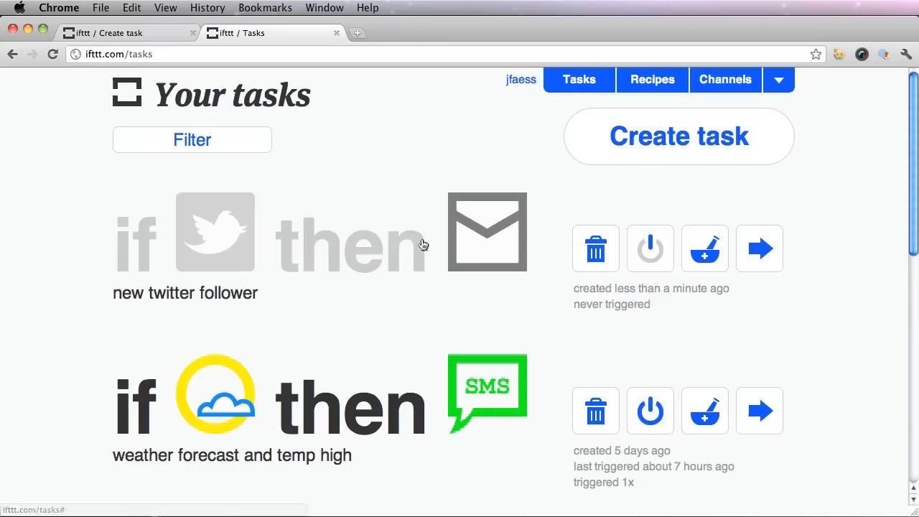
{"action": "mouse_move", "coordinate": [420, 244]}
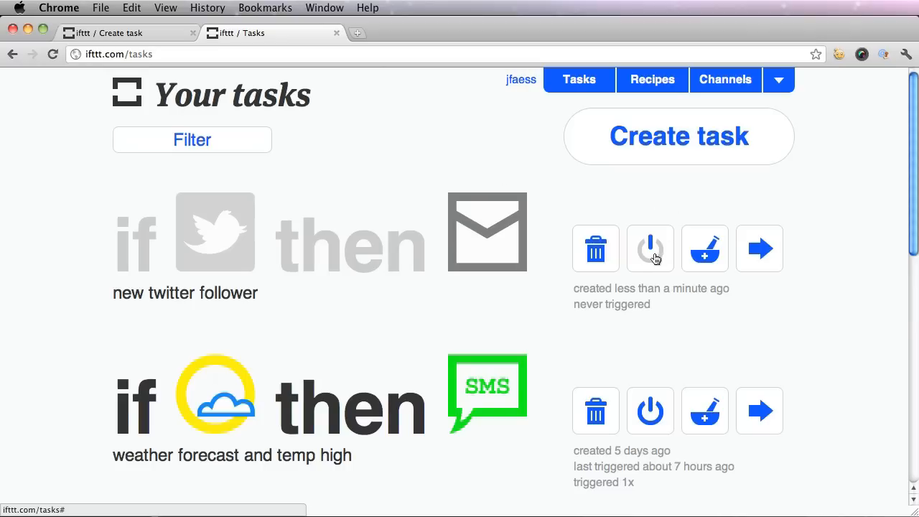
{"action": "left_click", "coordinate": [650, 248]}
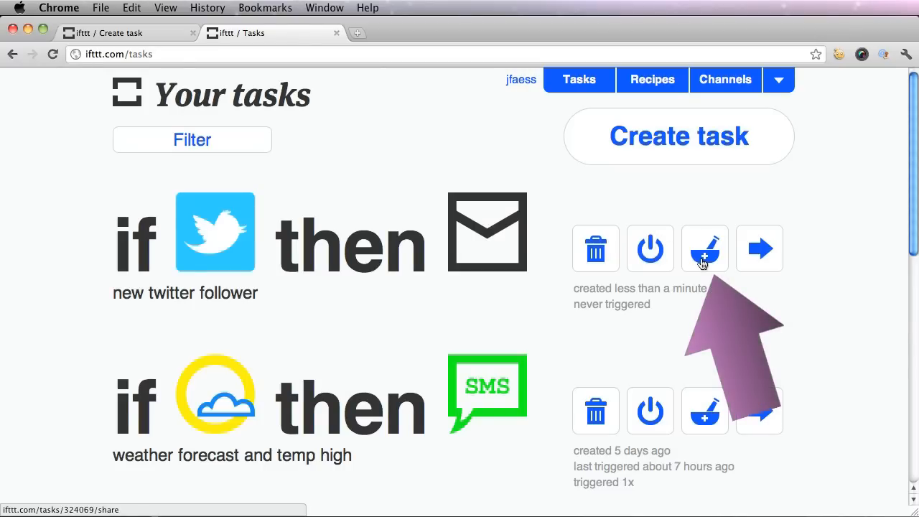
{"action": "mouse_move", "coordinate": [705, 249]}
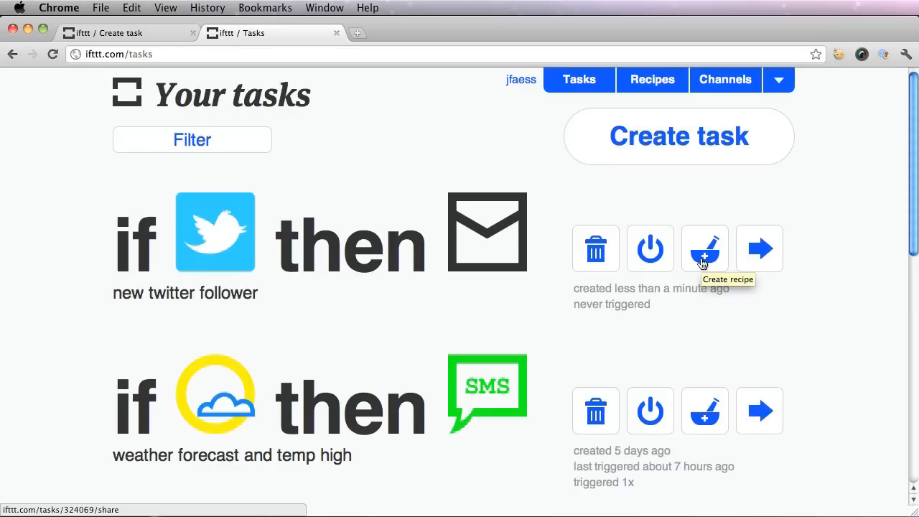
Share the twitter follower task and start the recipe directions with 'get a new follow'
{"action": "left_click", "coordinate": [705, 249]}
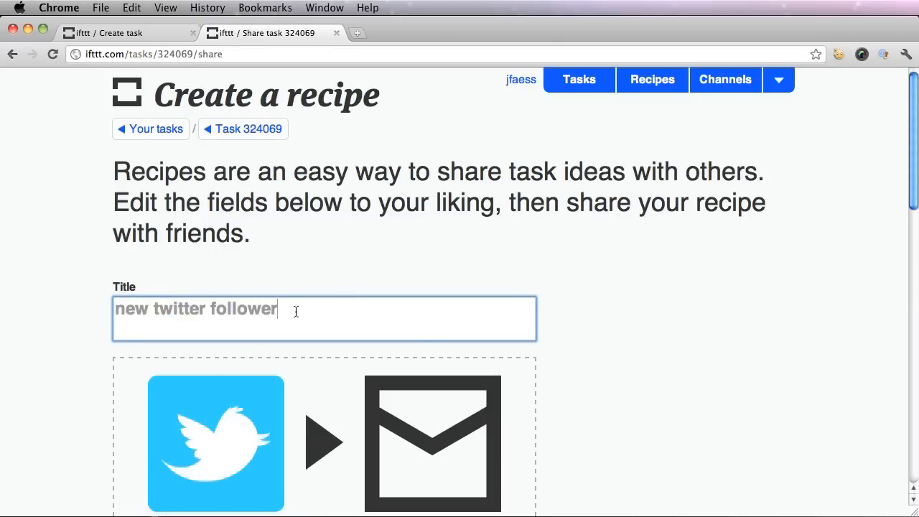
{"action": "scroll", "scroll_direction": "down", "scroll_amount": 3}
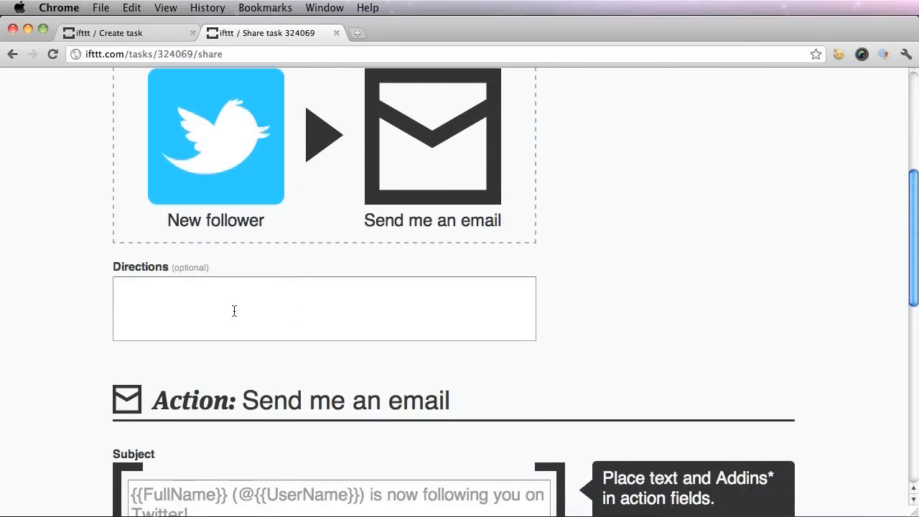
{"action": "left_click", "coordinate": [323, 308]}
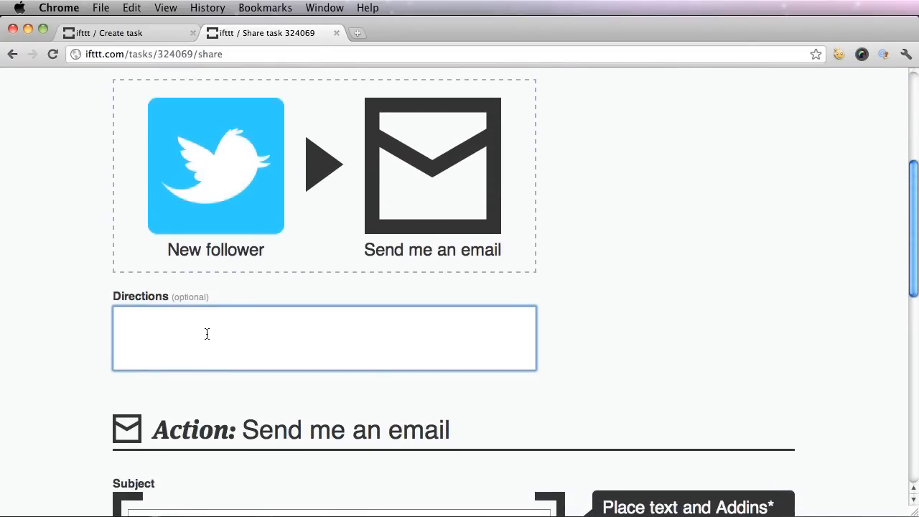
{"action": "type", "text": "get a"}
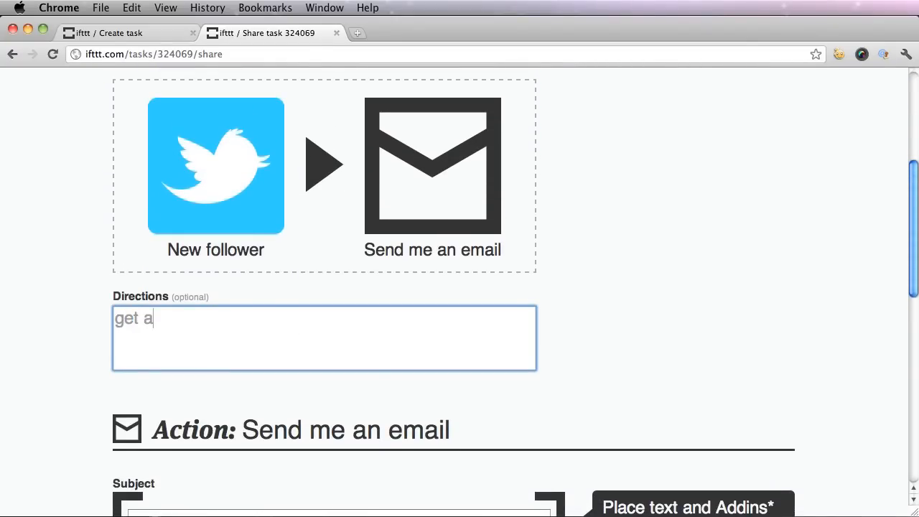
{"action": "type", "text": "new follower and receive an e"}
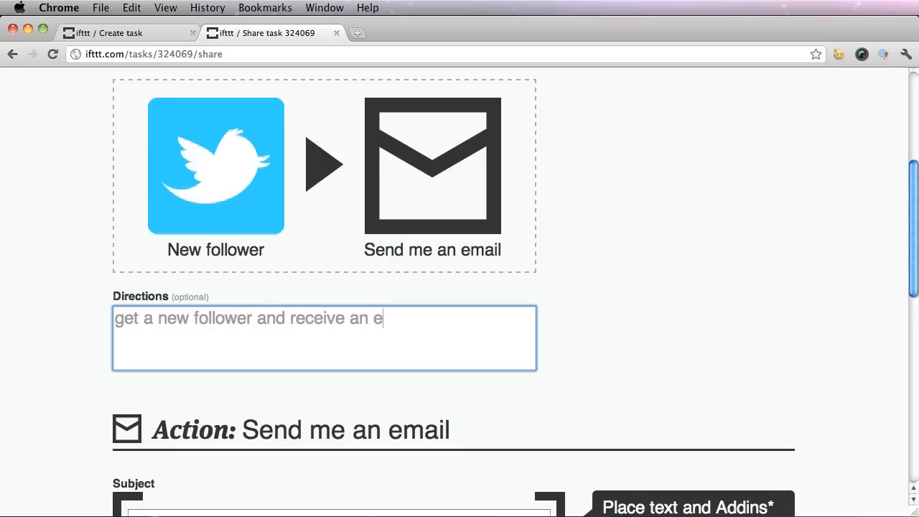
Review the recipe's email subject and body fields and scroll toward Create recipe
{"action": "scroll", "scroll_direction": "down", "scroll_amount": 3}
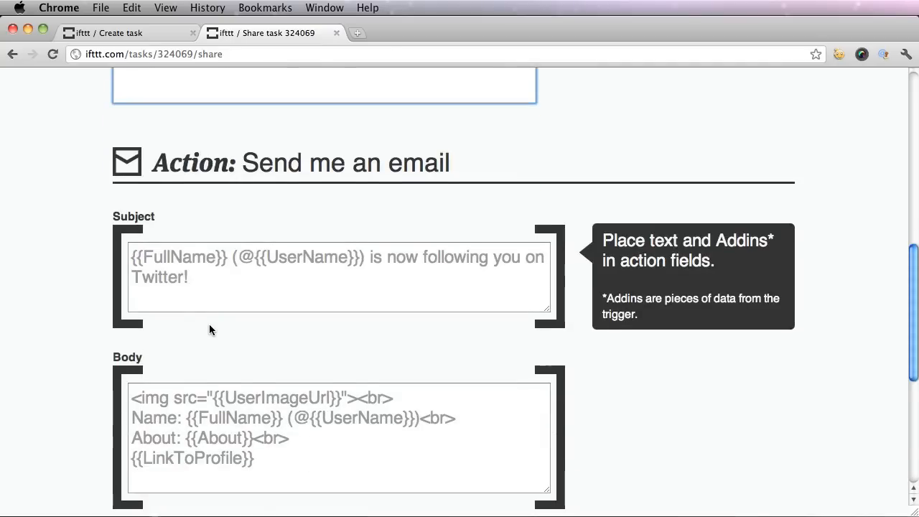
{"action": "left_click", "coordinate": [337, 276]}
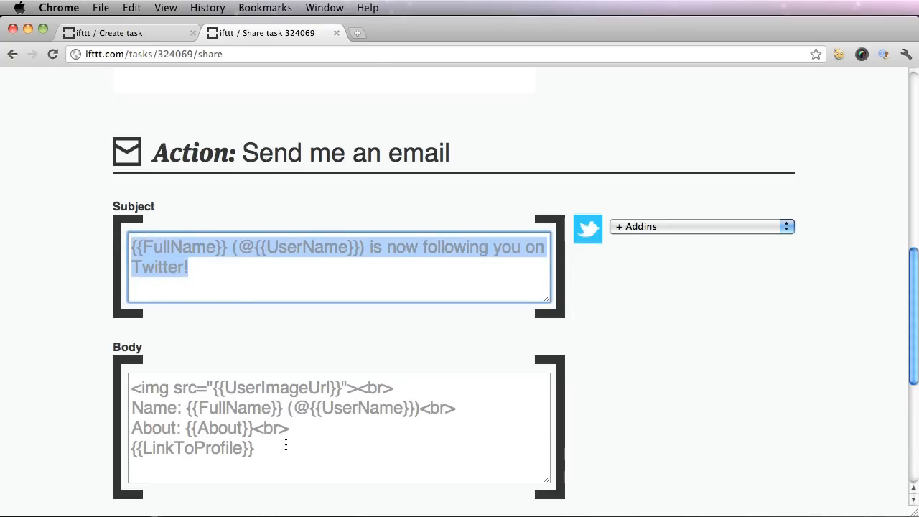
{"action": "left_click", "coordinate": [342, 448]}
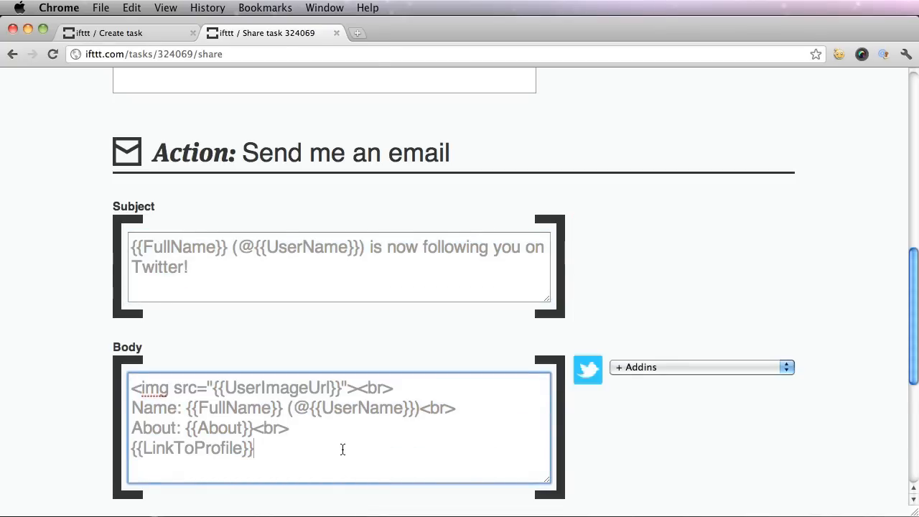
{"action": "scroll", "scroll_direction": "down", "scroll_amount": 3}
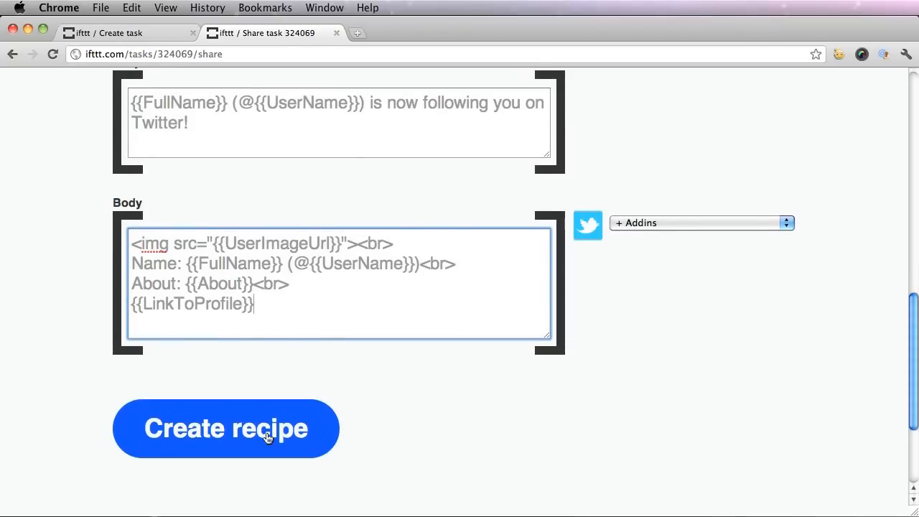
Publish the recipe, check its share link, and return to the Dashboard
{"action": "left_click", "coordinate": [225, 429]}
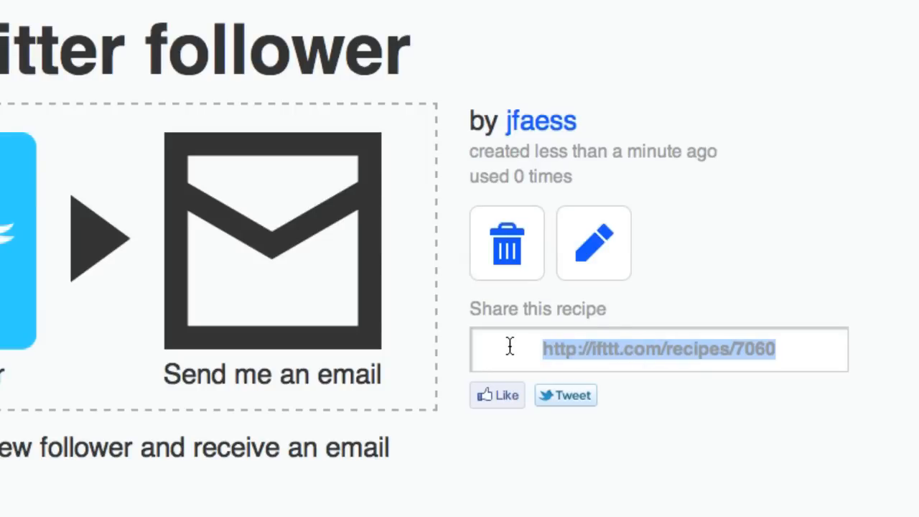
{"action": "mouse_move", "coordinate": [553, 399]}
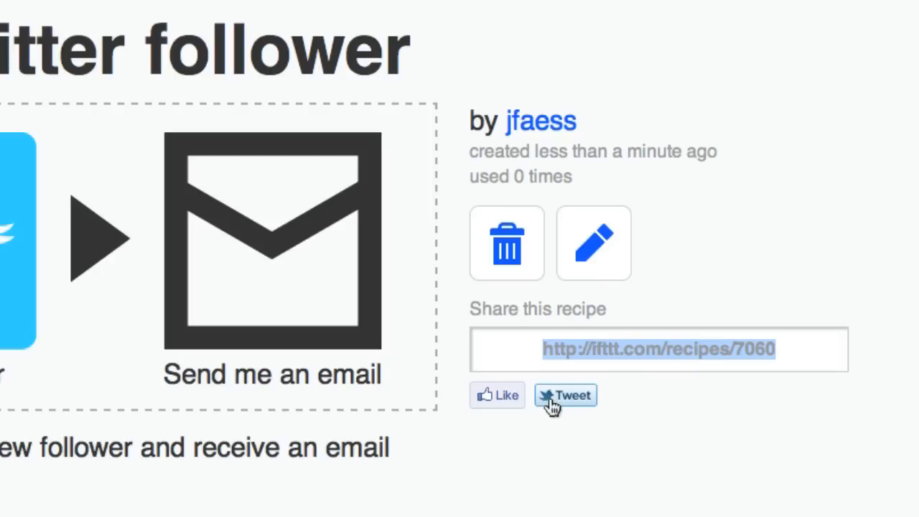
{"action": "mouse_move", "coordinate": [498, 399]}
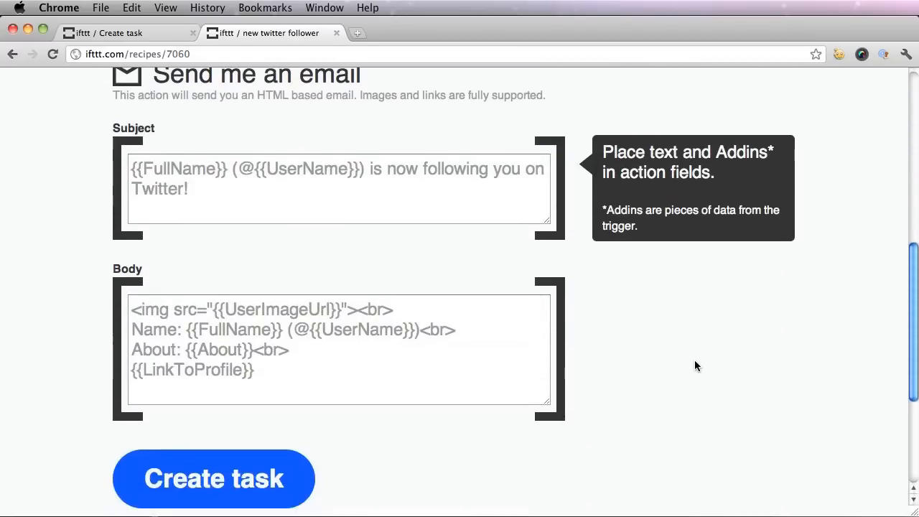
{"action": "scroll", "scroll_direction": "down", "scroll_amount": 3}
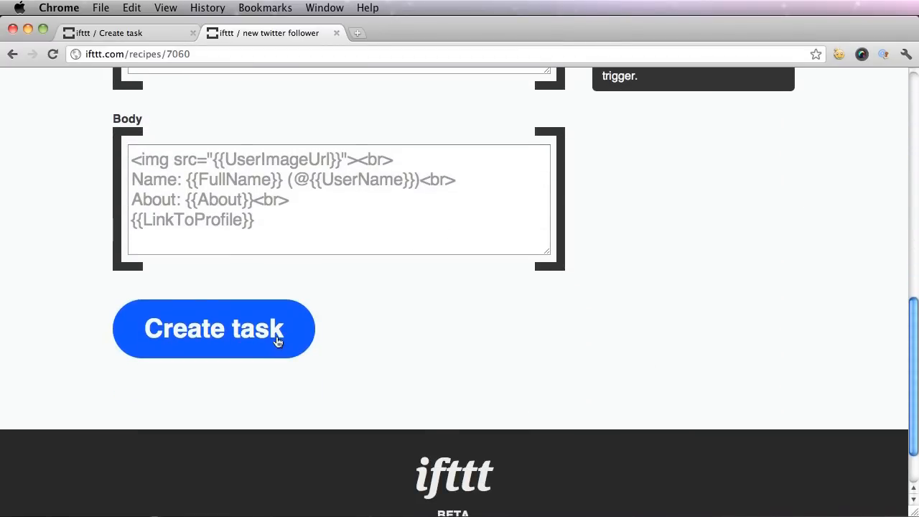
{"action": "mouse_move", "coordinate": [459, 335]}
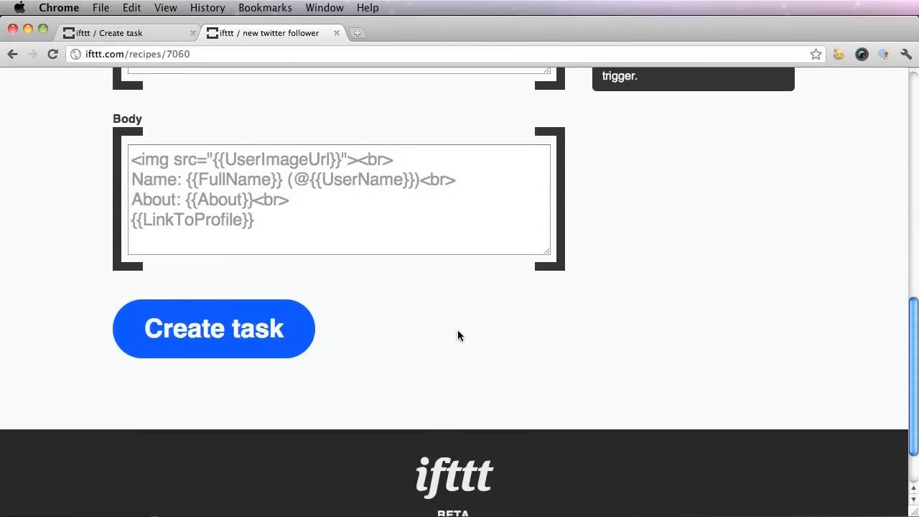
{"action": "left_click", "coordinate": [213, 328]}
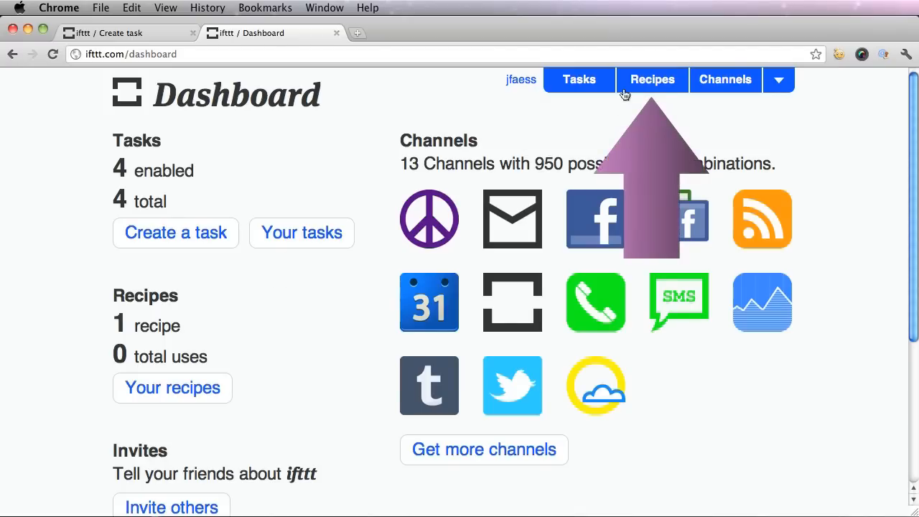
Open public Recipes and sort by newest to find new twitter follower
{"action": "left_click", "coordinate": [652, 79]}
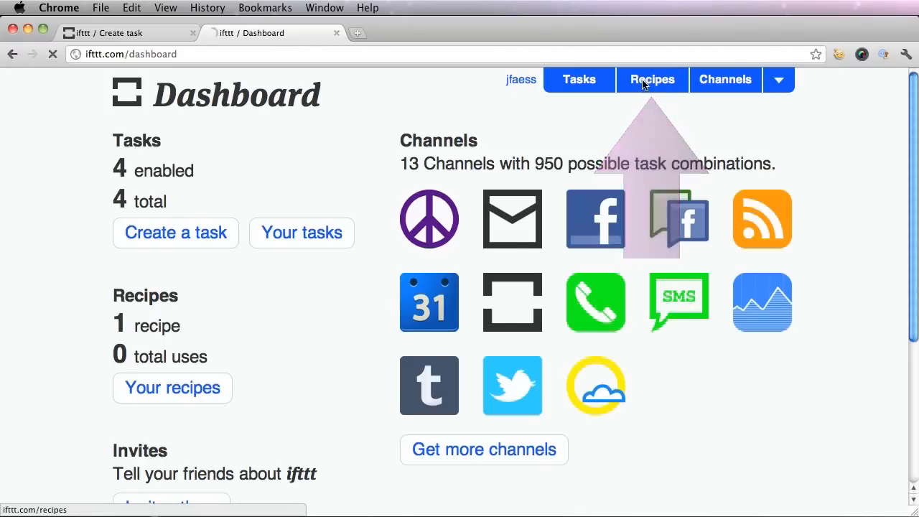
{"action": "left_click", "coordinate": [652, 79]}
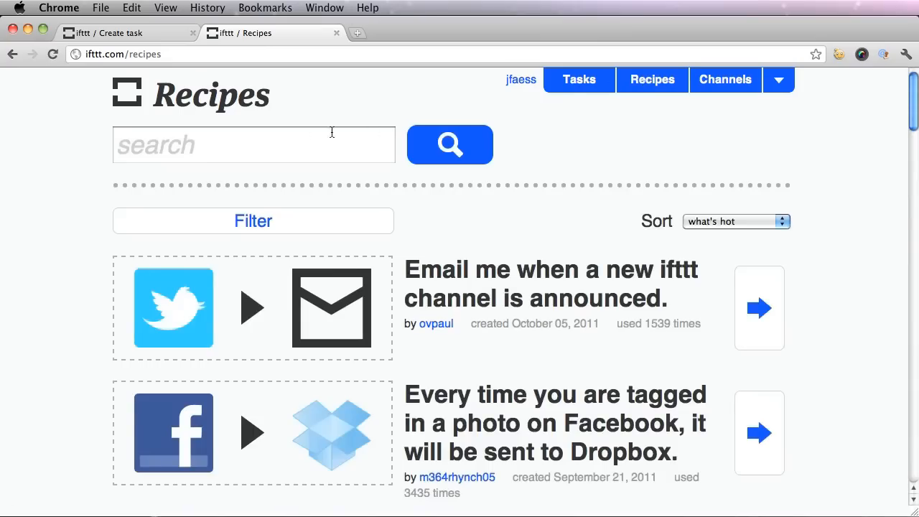
{"action": "left_click", "coordinate": [254, 144]}
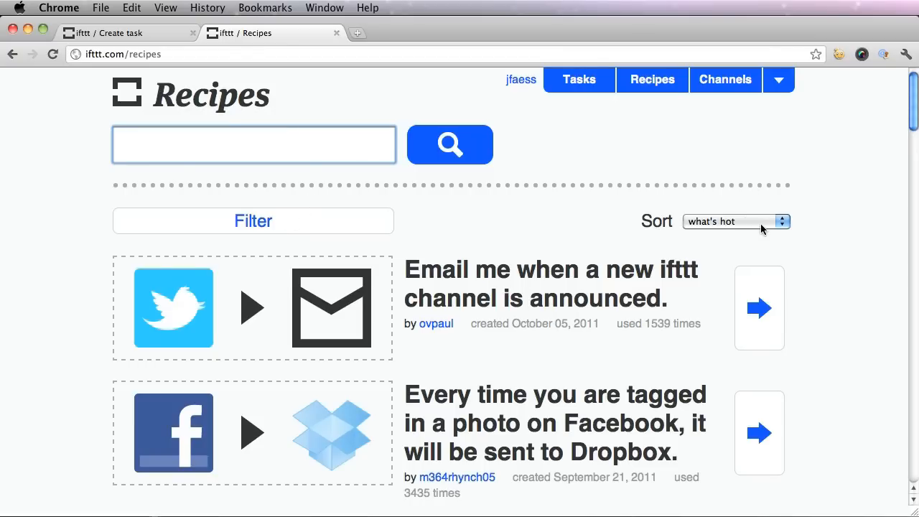
{"action": "left_click", "coordinate": [735, 222]}
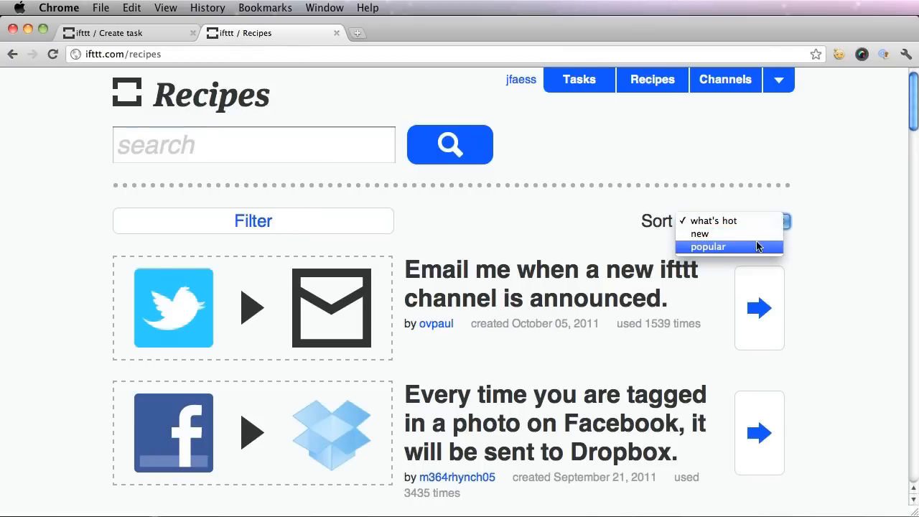
{"action": "left_click", "coordinate": [699, 233]}
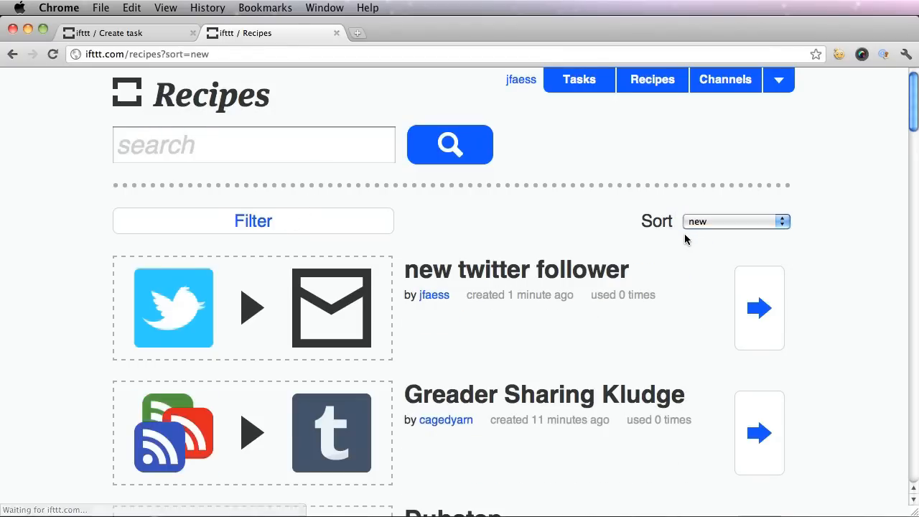
{"action": "mouse_move", "coordinate": [454, 303]}
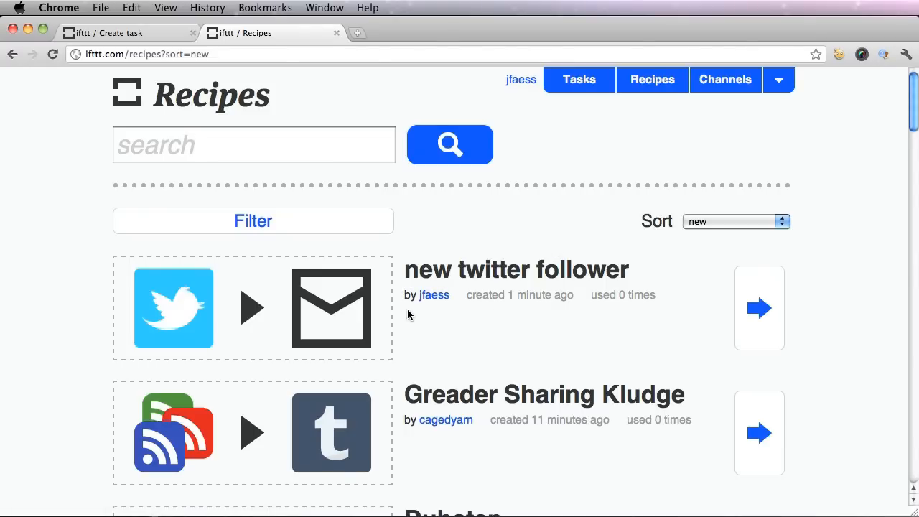
{"action": "mouse_move", "coordinate": [415, 320]}
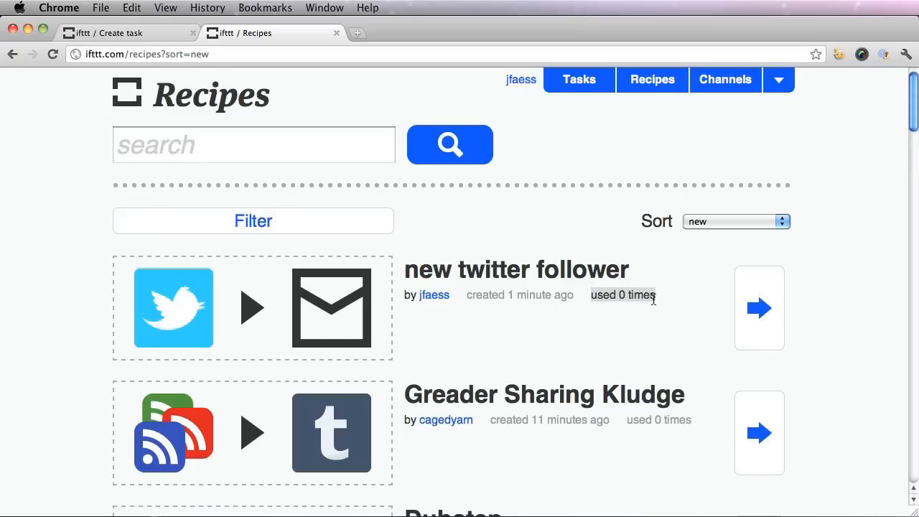
Re-sort recipes by what's hot and highlight the top recipe's 1539 uses
{"action": "left_click", "coordinate": [736, 221]}
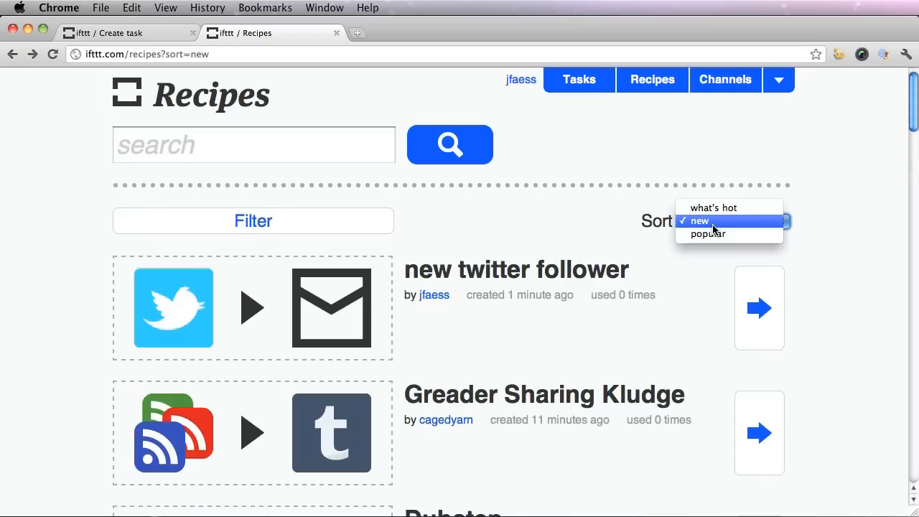
{"action": "left_click", "coordinate": [711, 208]}
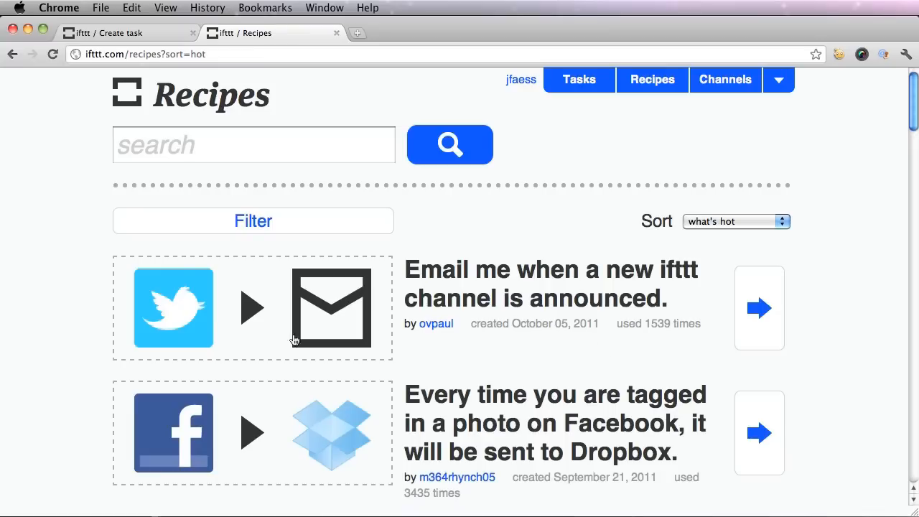
{"action": "mouse_move", "coordinate": [484, 279]}
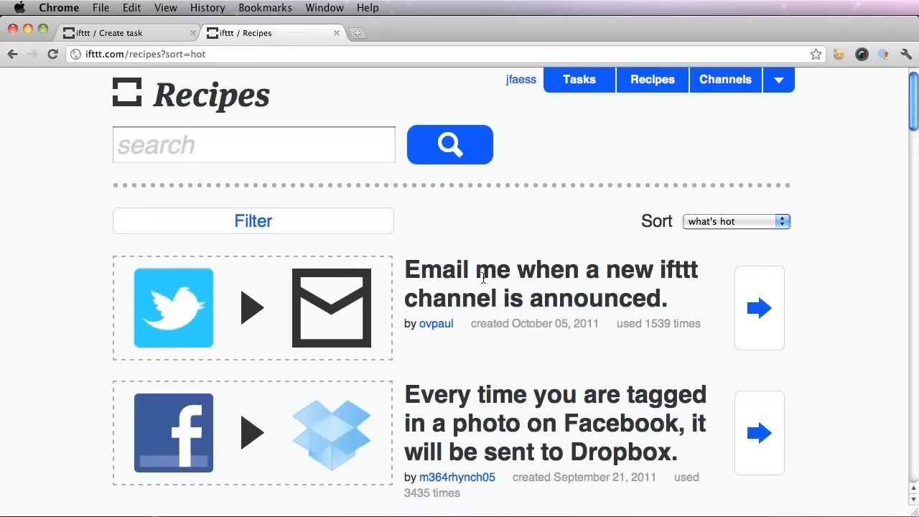
{"action": "mouse_move", "coordinate": [619, 323]}
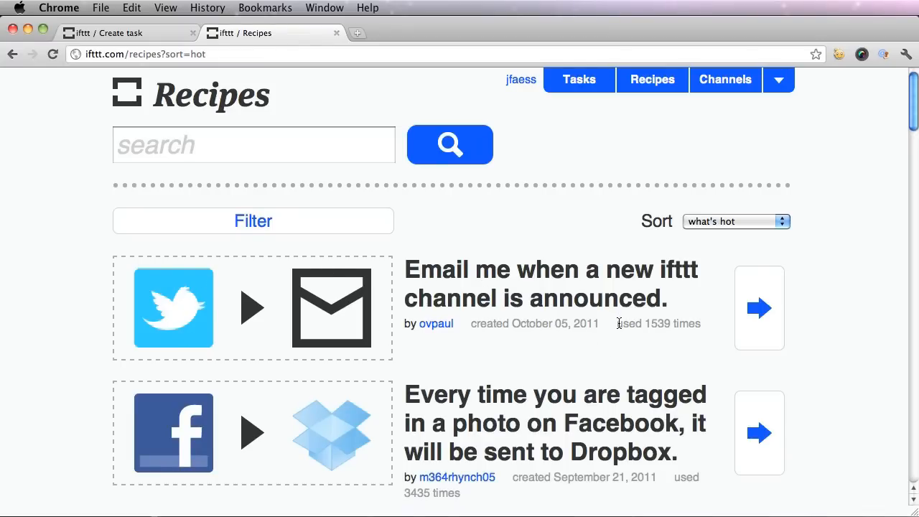
{"action": "left_click_drag", "start_coordinate": [619, 324], "coordinate": [703, 324]}
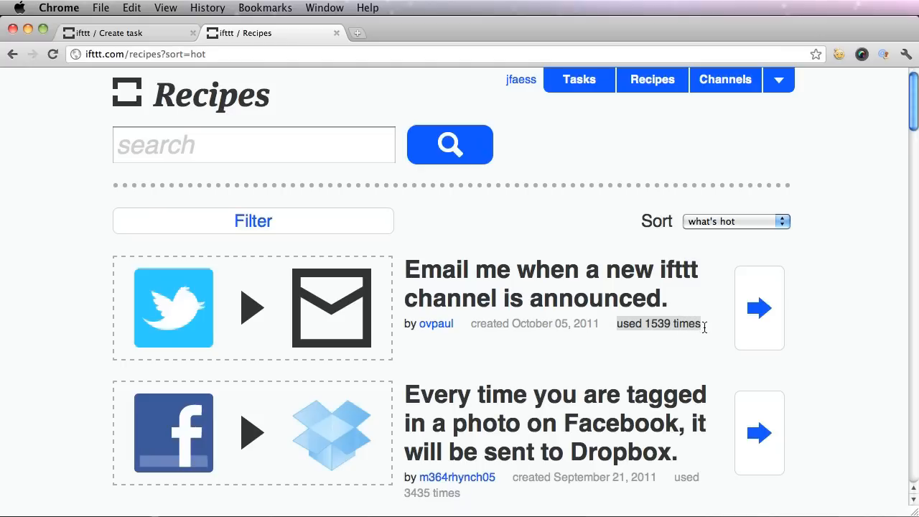
{"action": "left_click", "coordinate": [759, 308]}
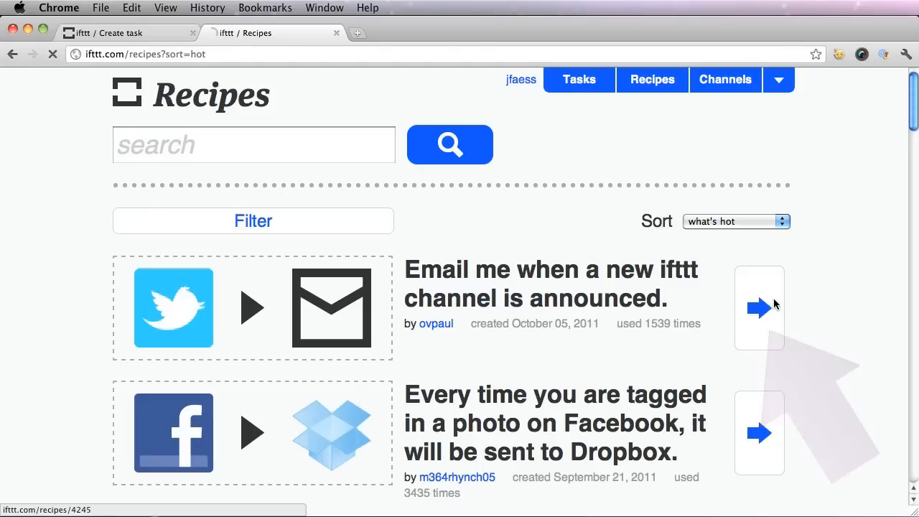
Open the channel-announcement recipe, preview its Created Date addin, and create the task
{"action": "left_click", "coordinate": [759, 308]}
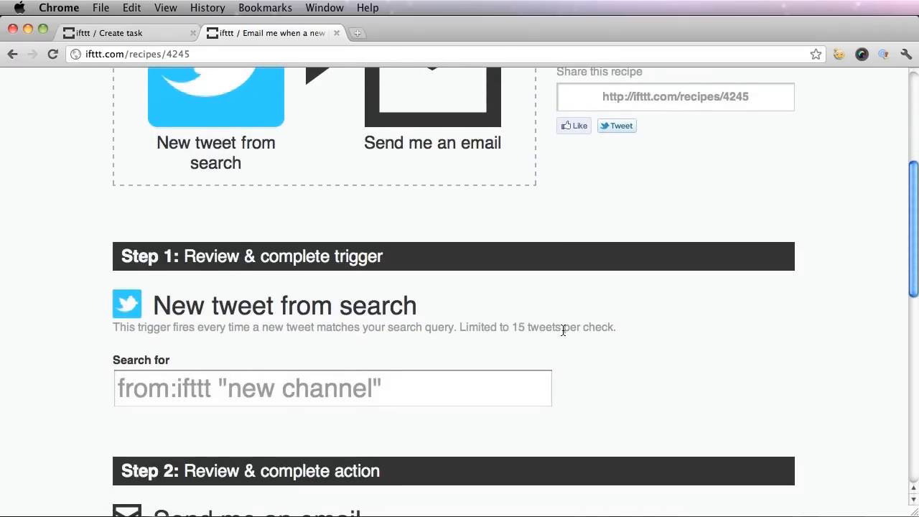
{"action": "scroll", "scroll_direction": "down", "scroll_amount": 3}
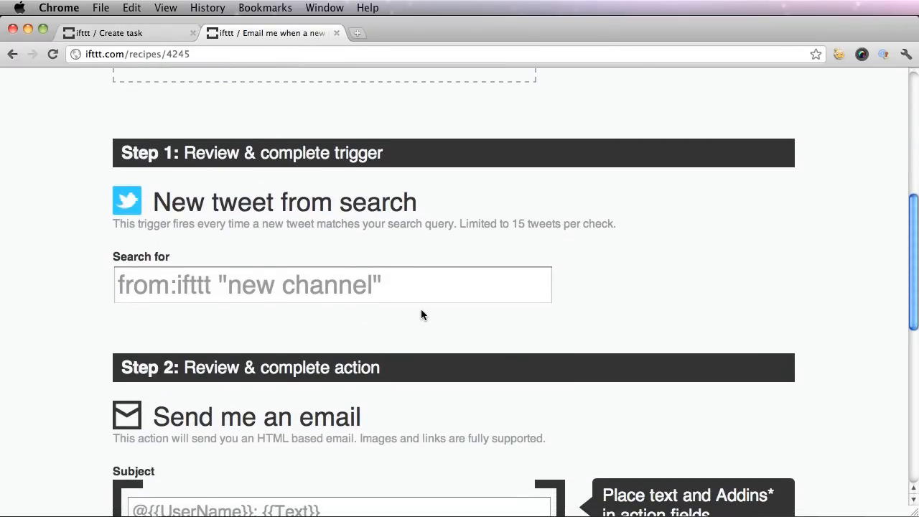
{"action": "scroll", "scroll_direction": "down", "scroll_amount": 3}
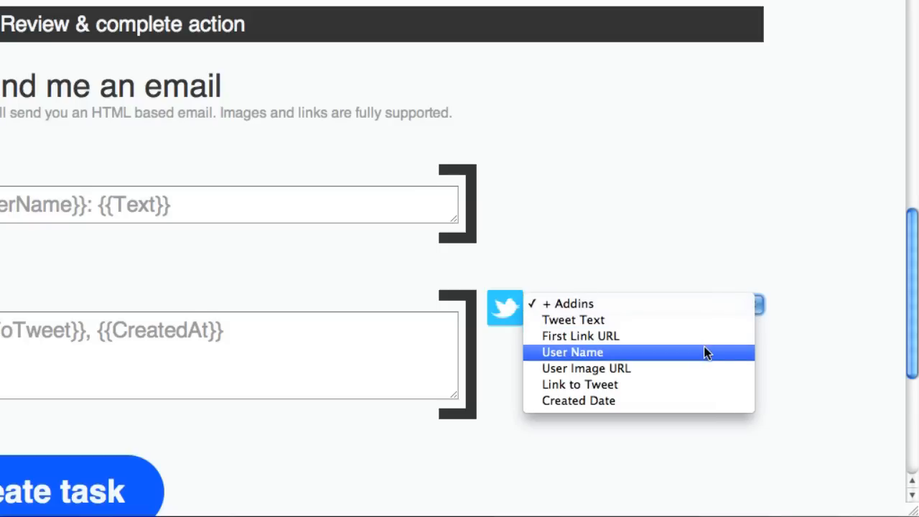
{"action": "mouse_move", "coordinate": [708, 402]}
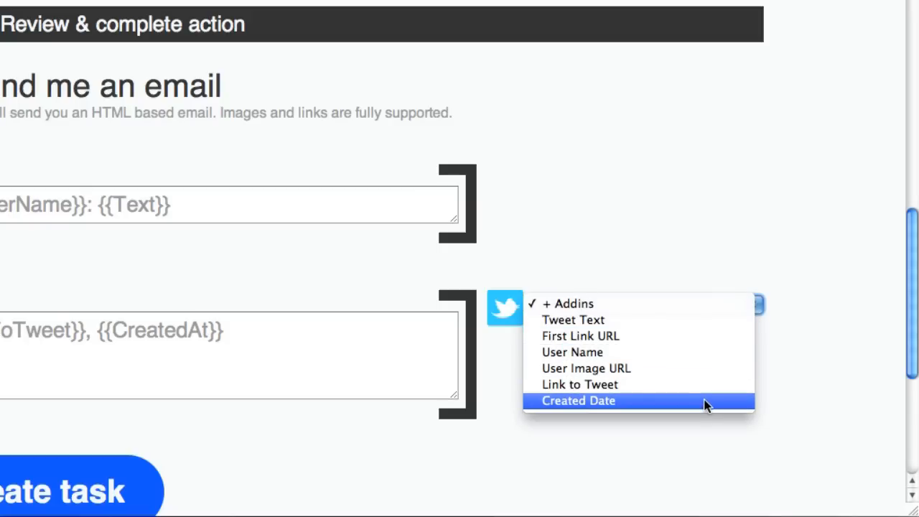
{"action": "left_click", "coordinate": [578, 401]}
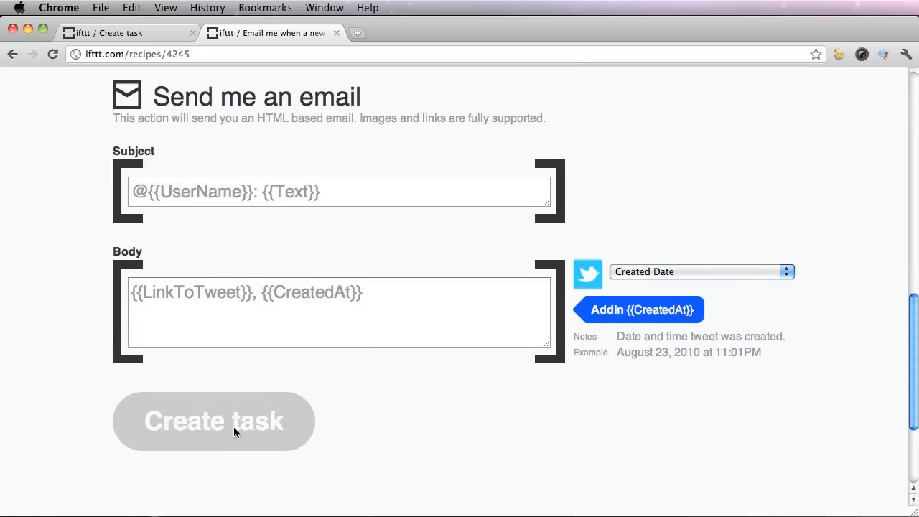
{"action": "left_click", "coordinate": [214, 422]}
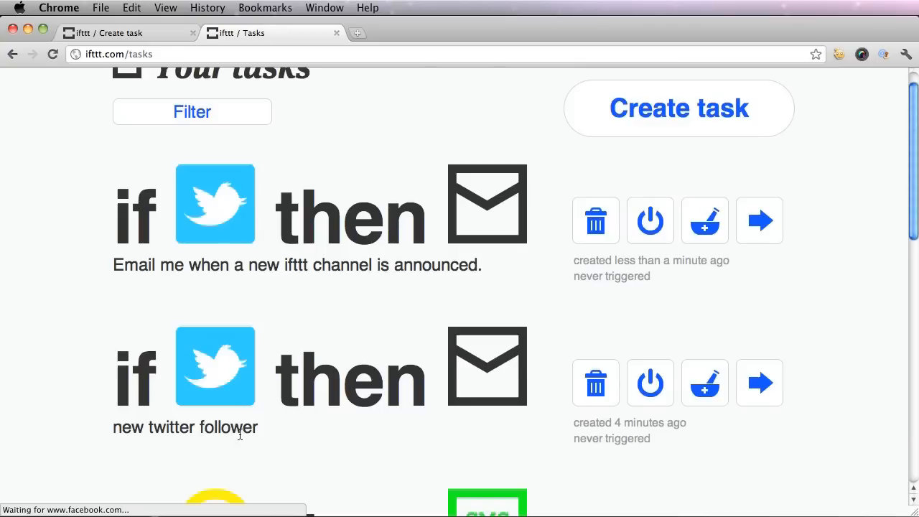
{"action": "mouse_move", "coordinate": [102, 230]}
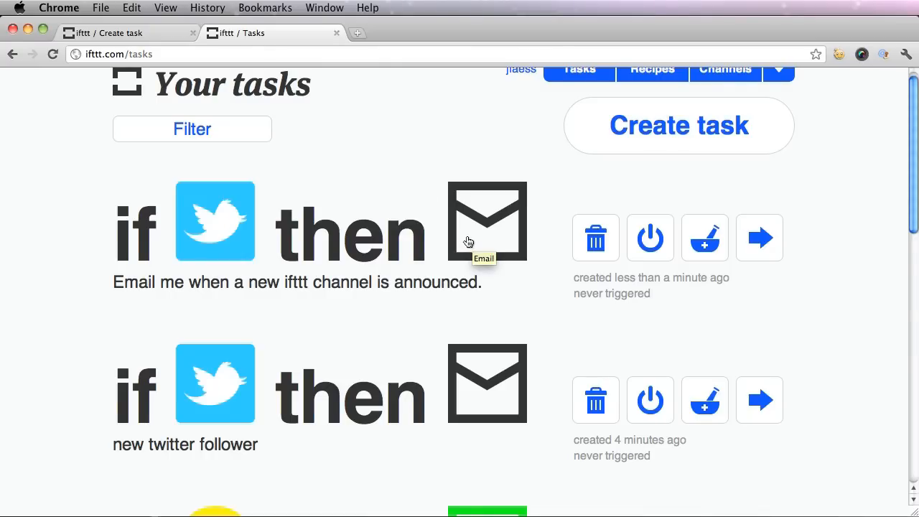
{"action": "mouse_move", "coordinate": [396, 181]}
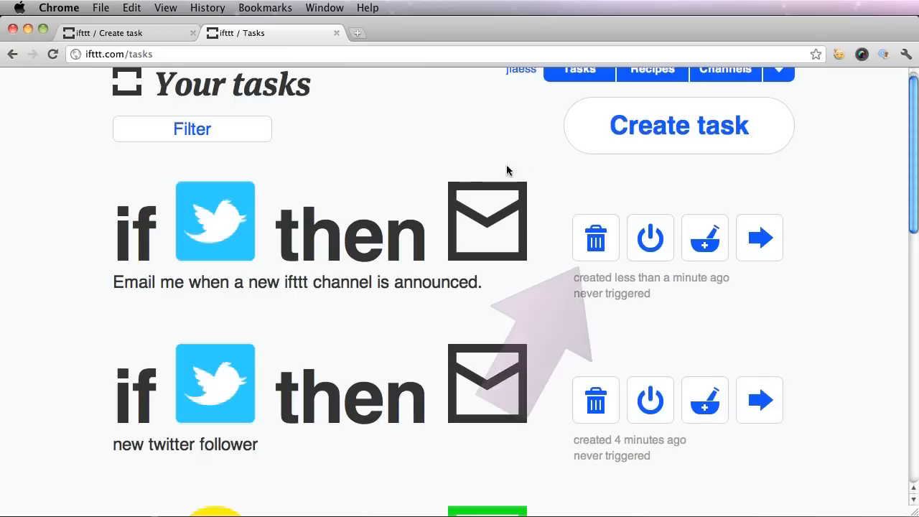
{"action": "mouse_move", "coordinate": [596, 238]}
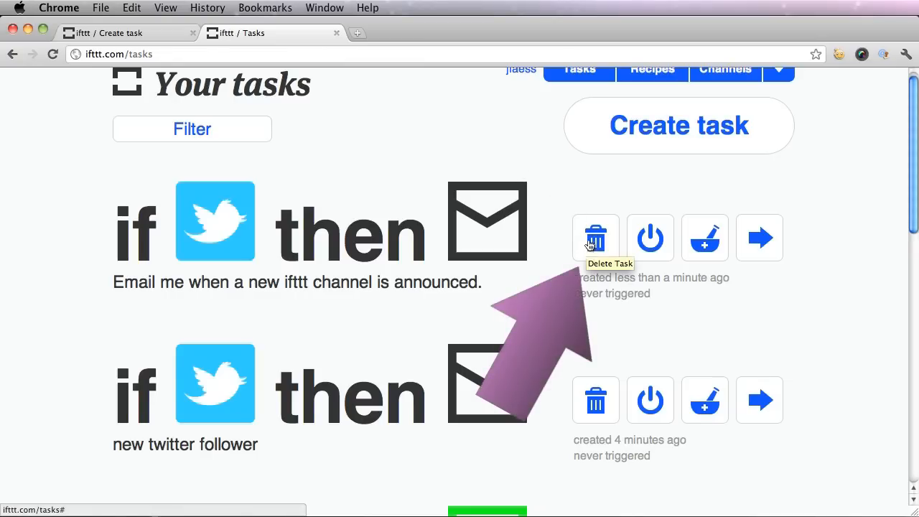
Delete the 'Email me when a new ifttt channel is announced' task from Your tasks
{"action": "left_click", "coordinate": [596, 237]}
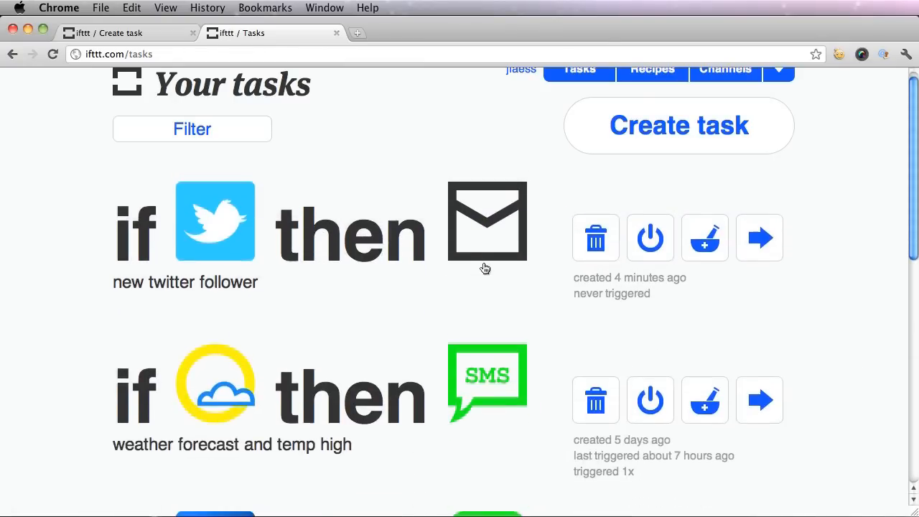
{"action": "mouse_move", "coordinate": [352, 282]}
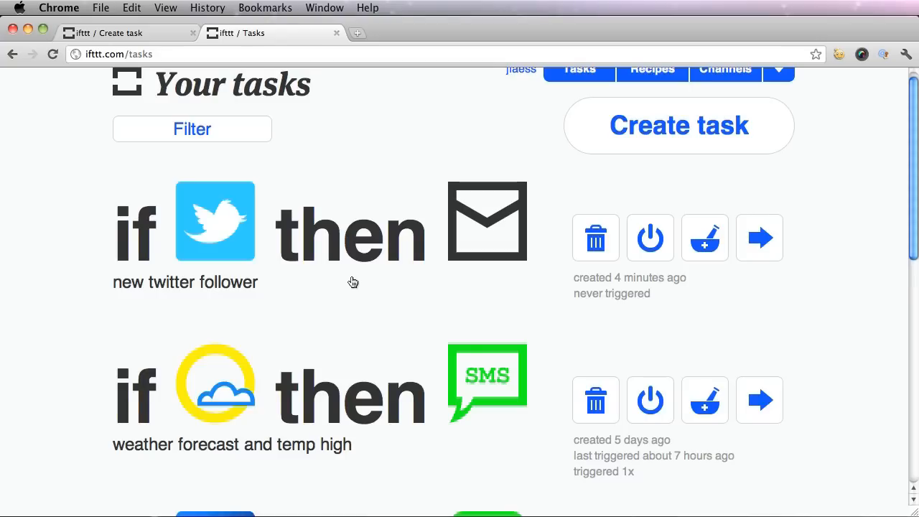